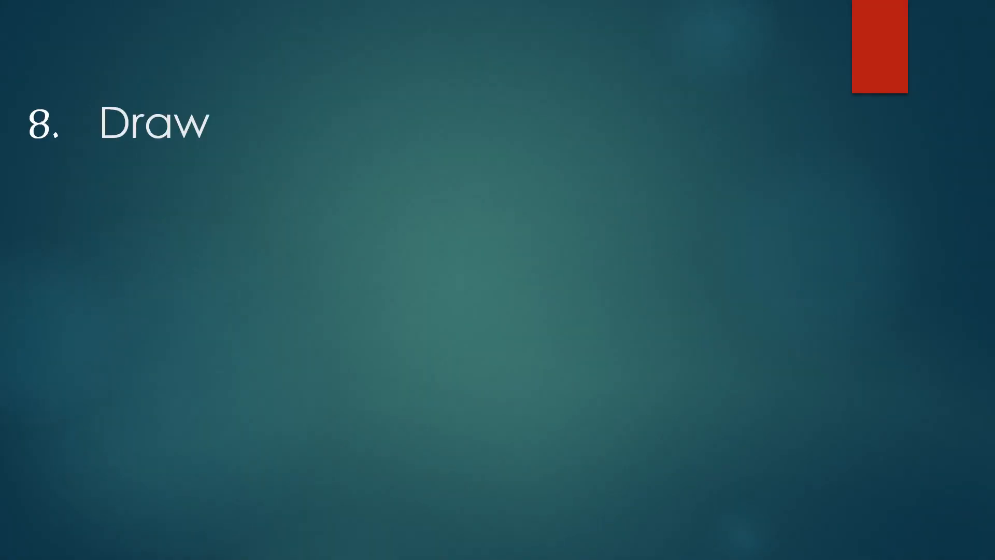
pyautogui.write('the lateral development of')
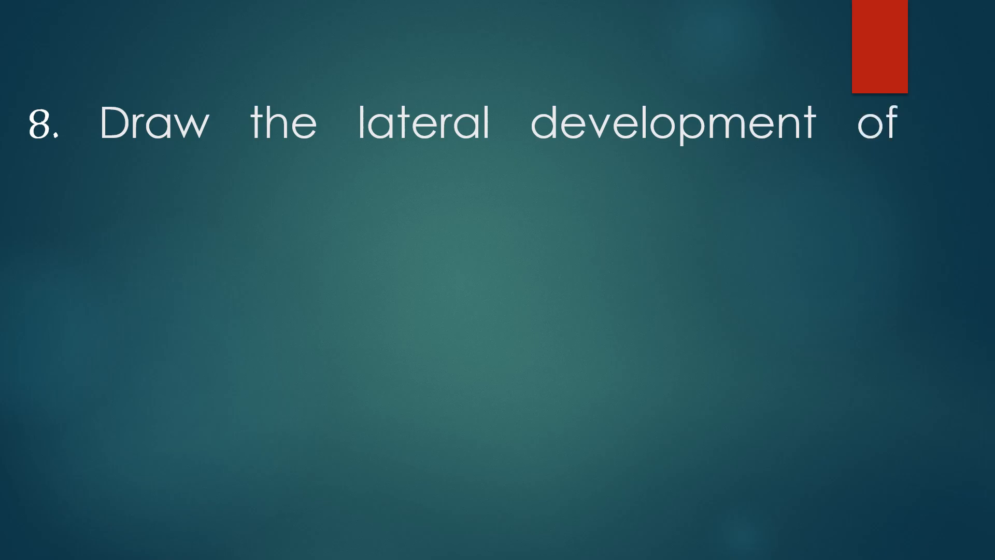
pyautogui.write('a triangular pyramid of base edge 30 mm')
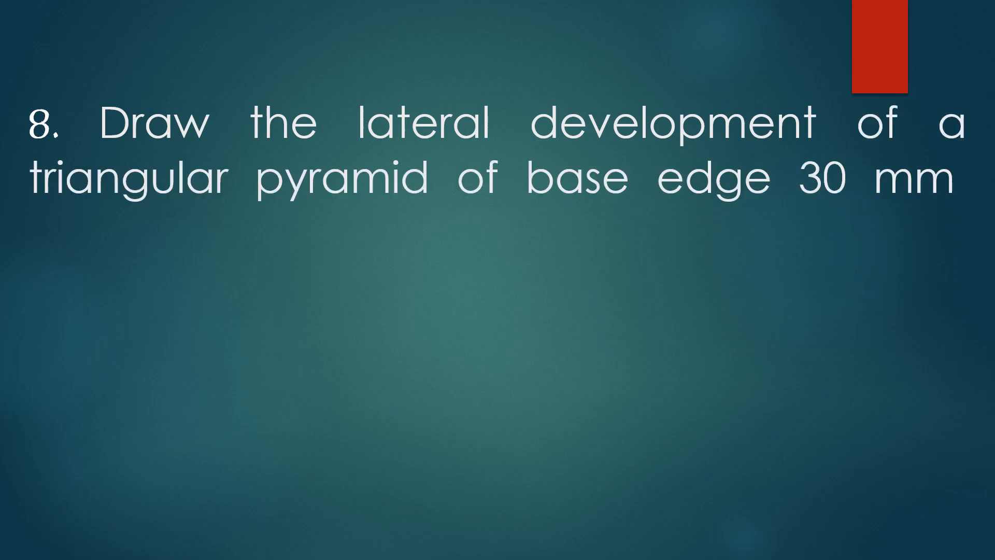
pyautogui.write(', lying with its')
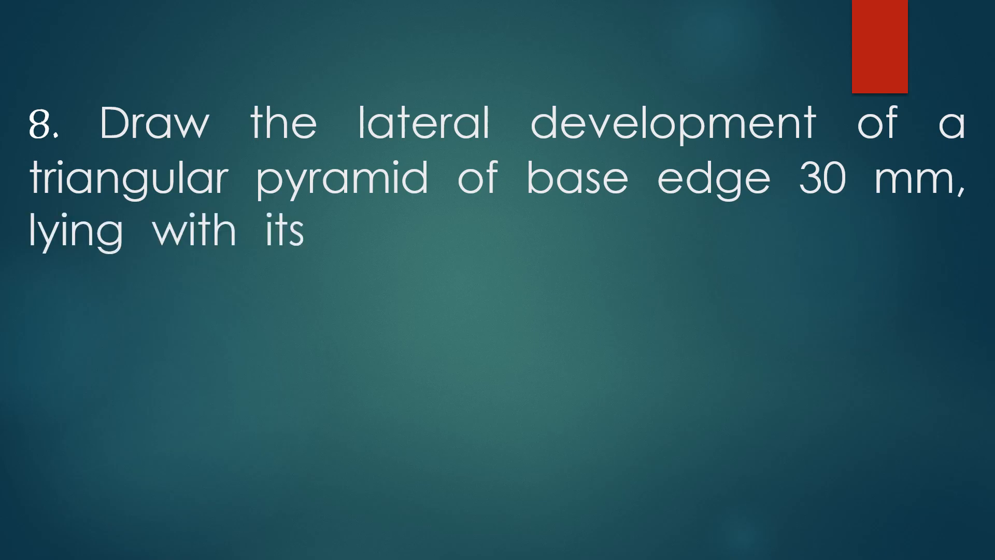
pyautogui.write('base on the HP. Its apex is')
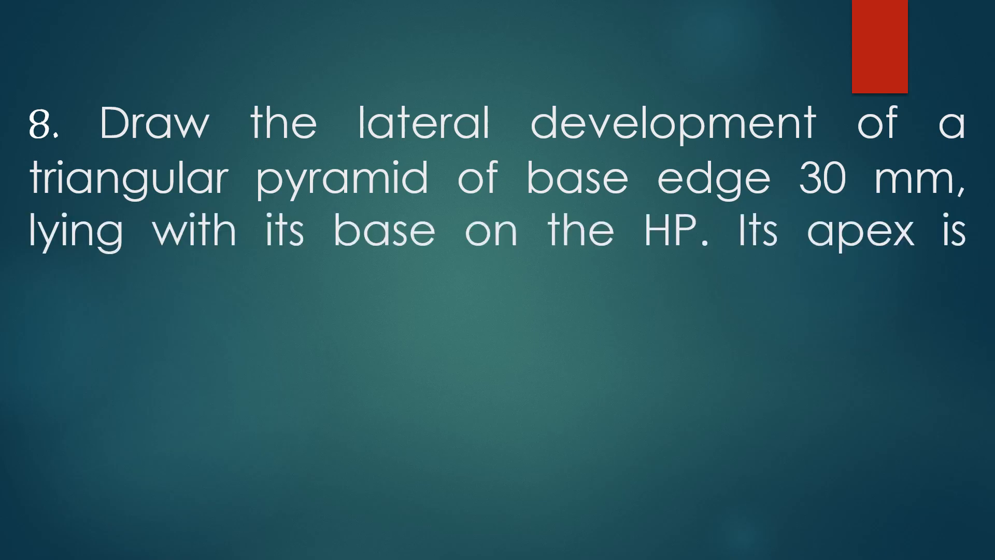
pyautogui.write('vertically 60 mm above its base and one of')
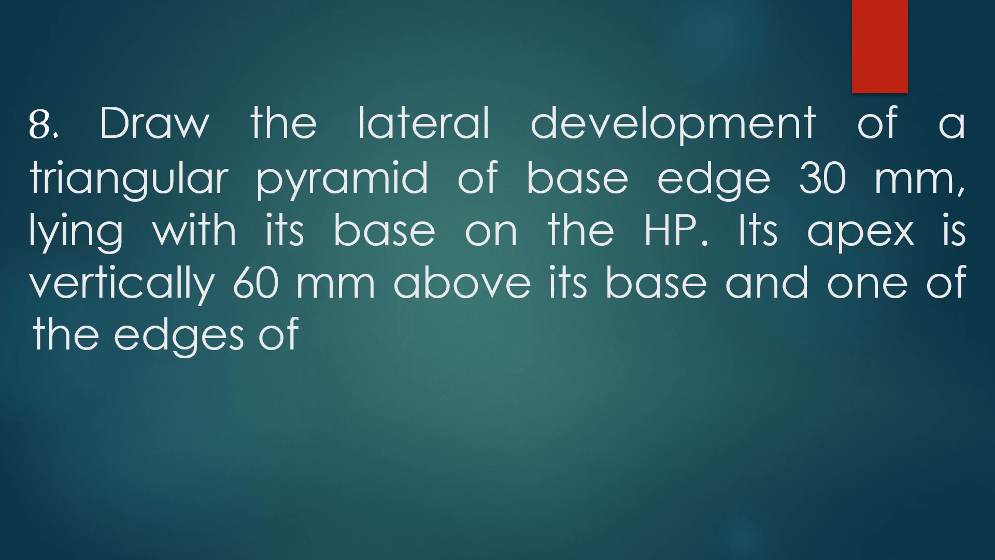
pyautogui.write('the base is parallel')
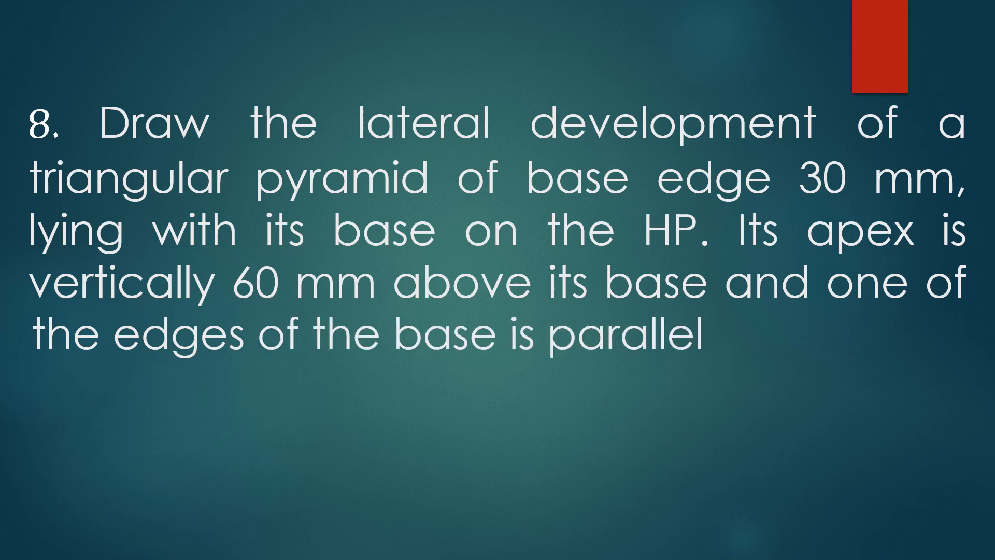
pyautogui.write('to the VP.')
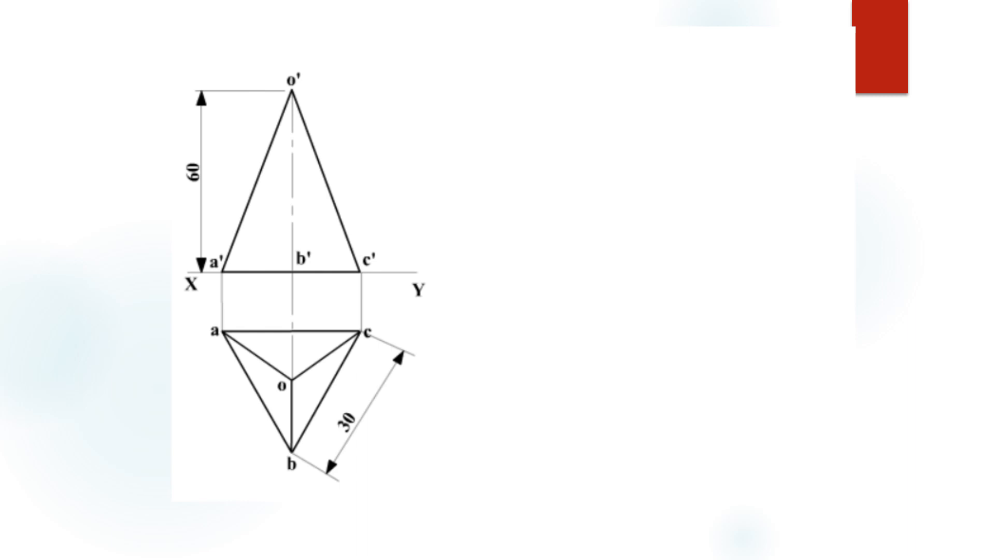
pyautogui.moveTo(321, 446)
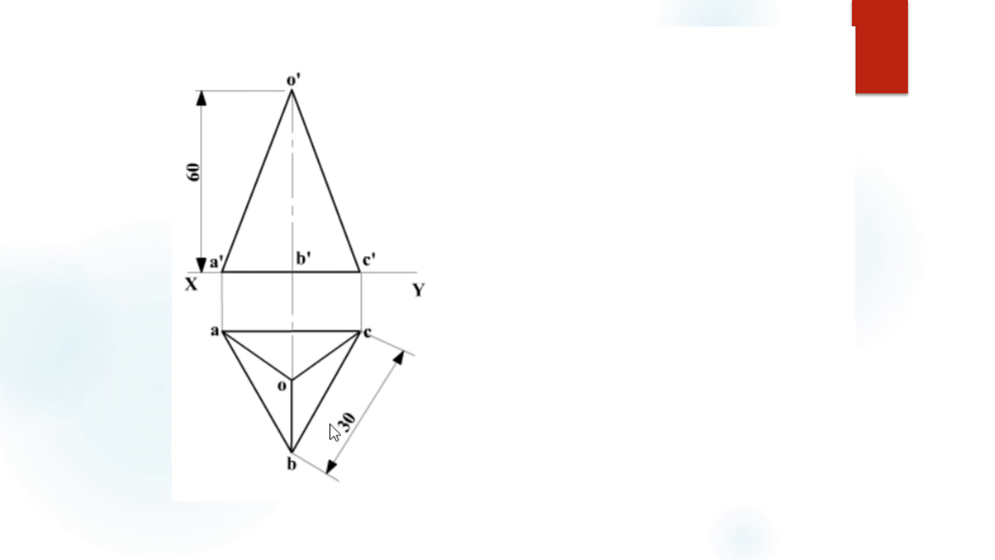
pyautogui.moveTo(360, 334)
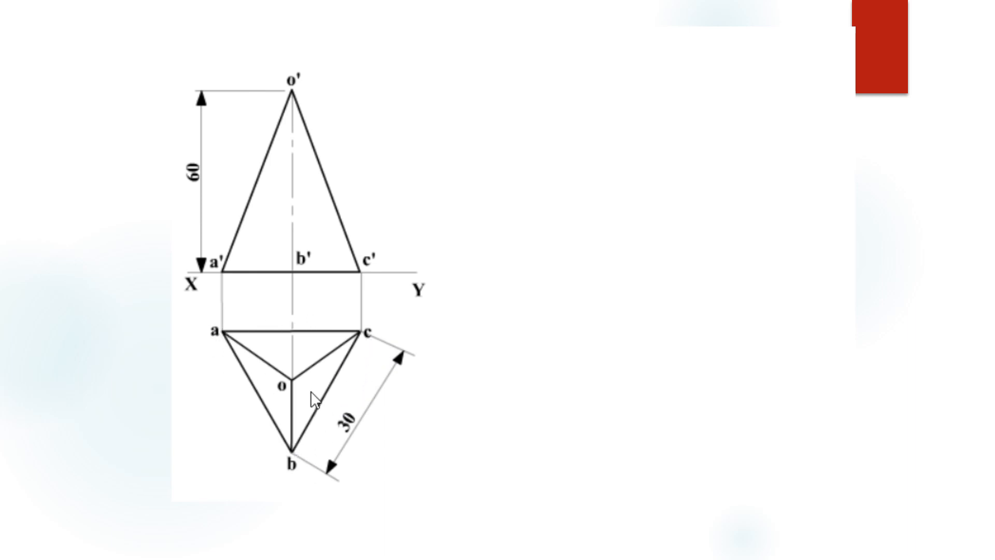
pyautogui.moveTo(308, 402)
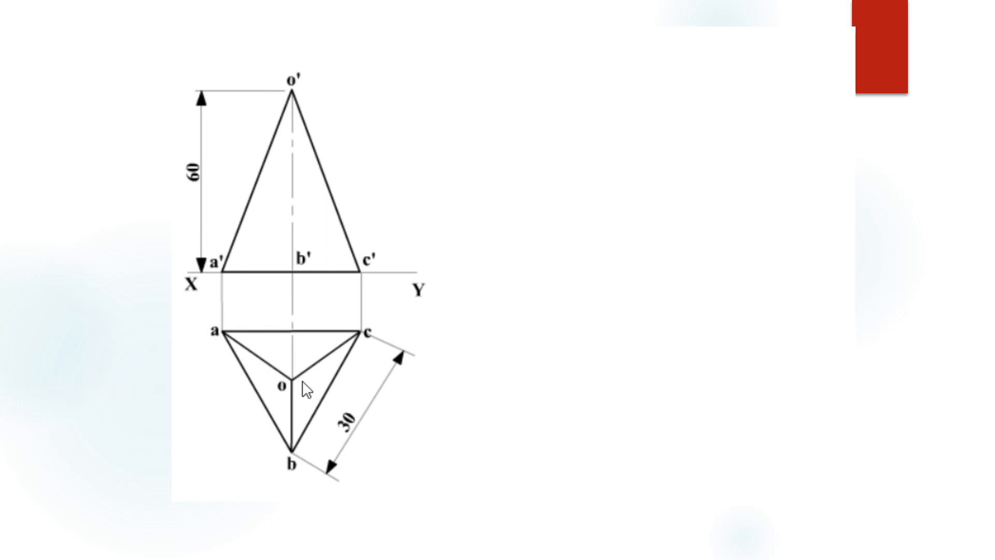
pyautogui.moveTo(280, 426)
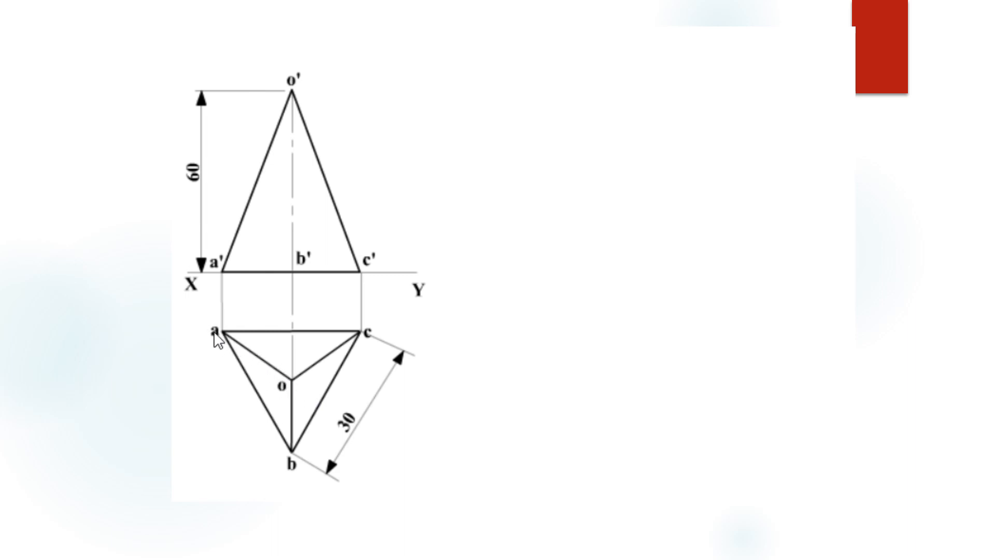
pyautogui.moveTo(313, 474)
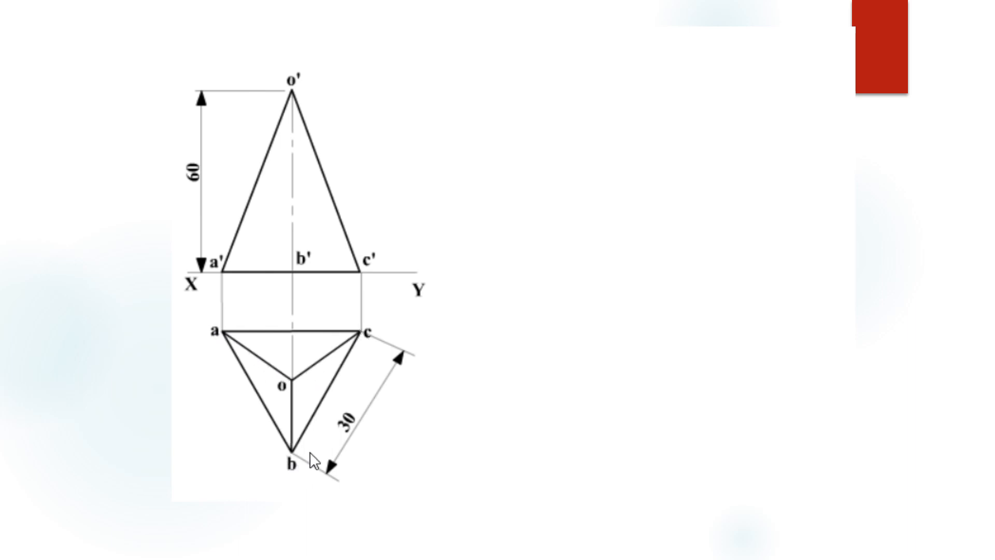
pyautogui.moveTo(286, 378)
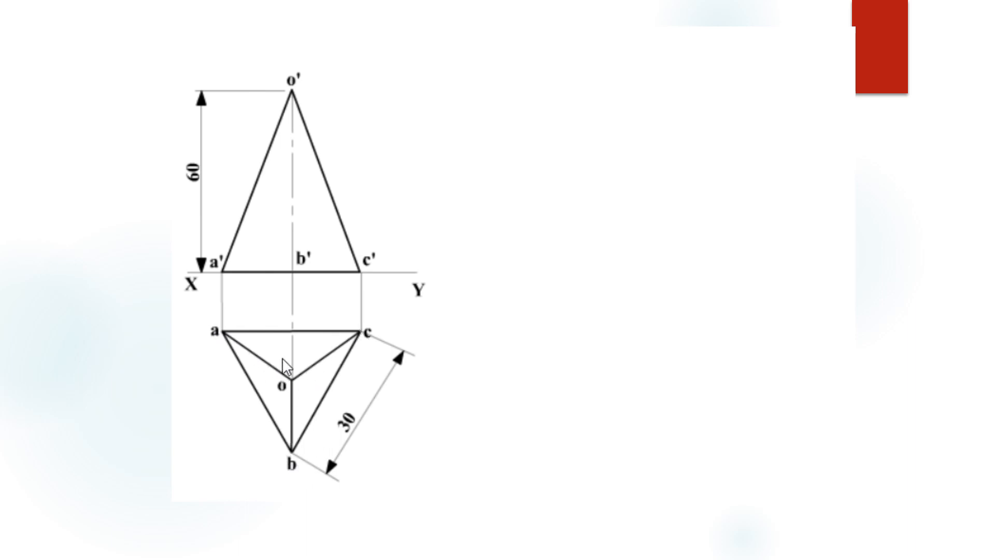
pyautogui.moveTo(223, 282)
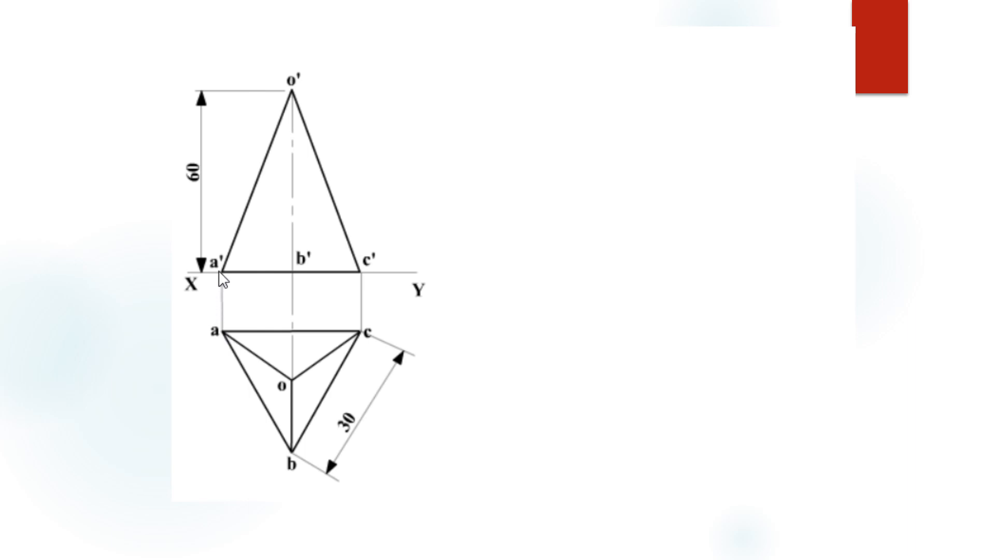
pyautogui.moveTo(369, 284)
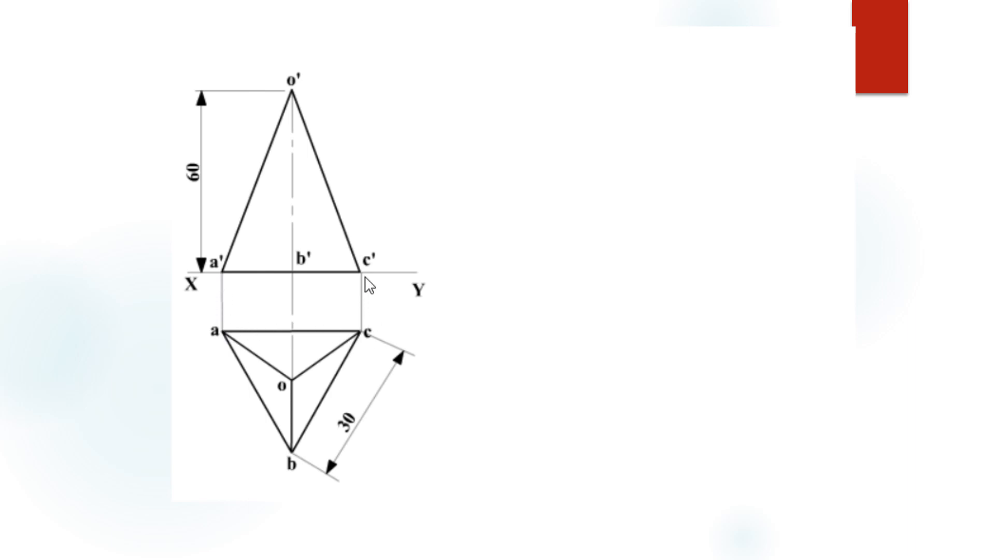
pyautogui.moveTo(235, 282)
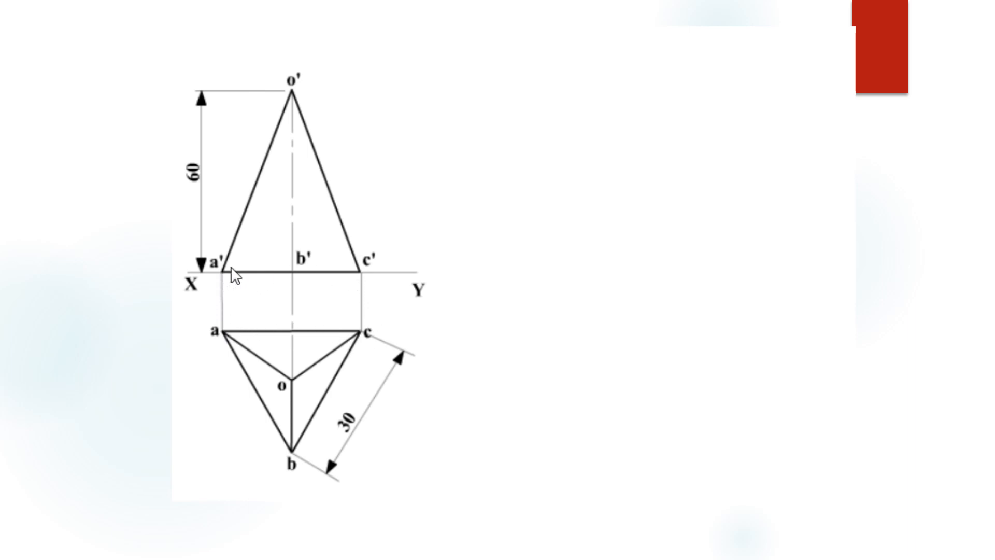
pyautogui.moveTo(331, 199)
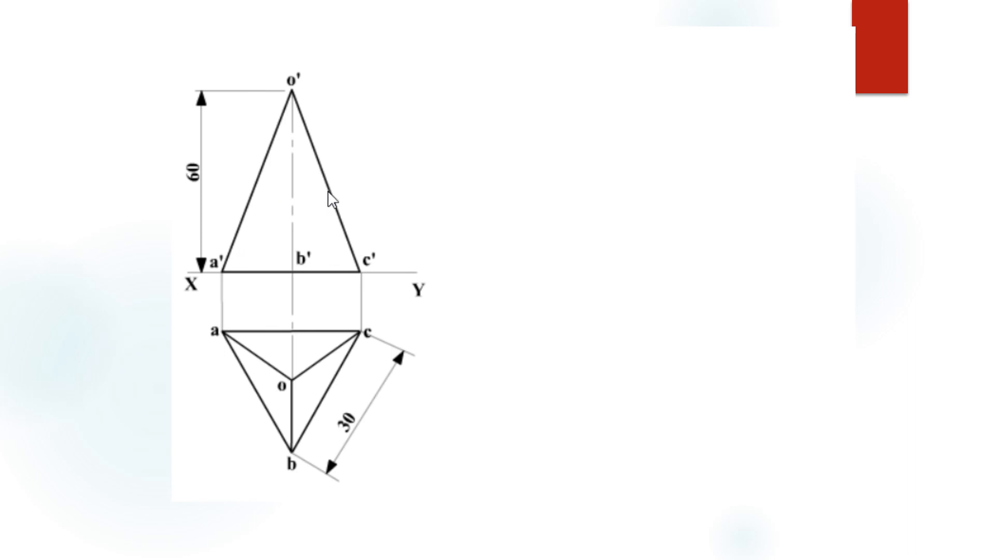
pyautogui.moveTo(229, 289)
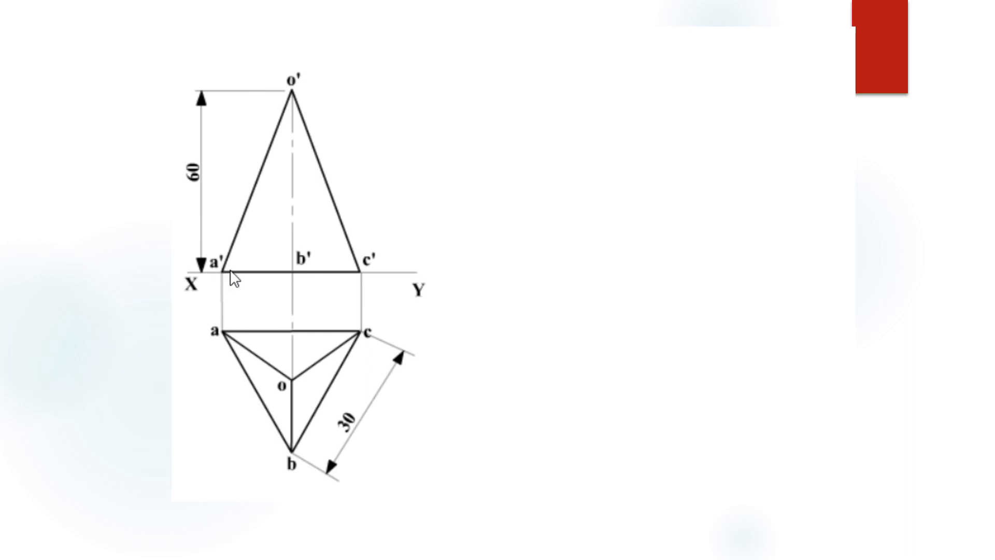
pyautogui.moveTo(339, 181)
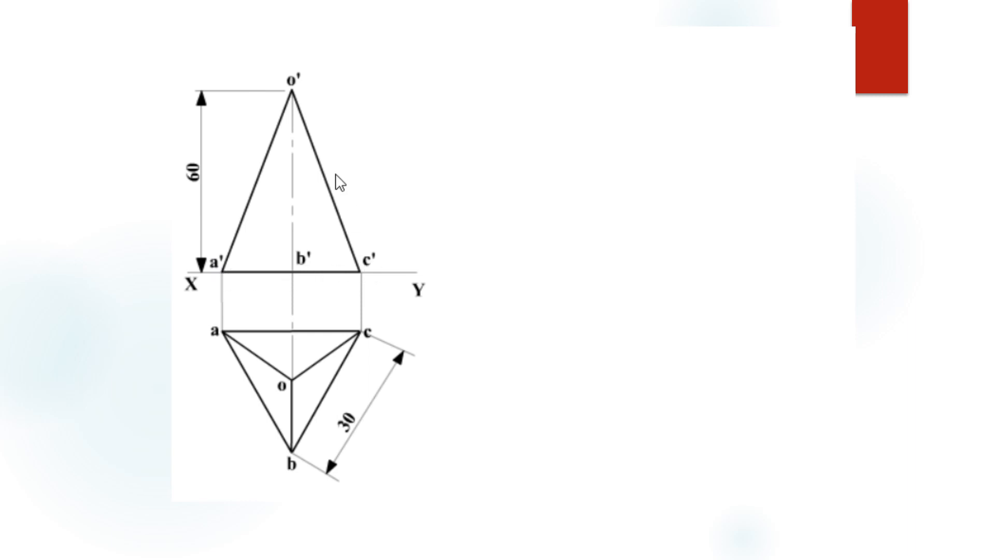
pyautogui.moveTo(306, 103)
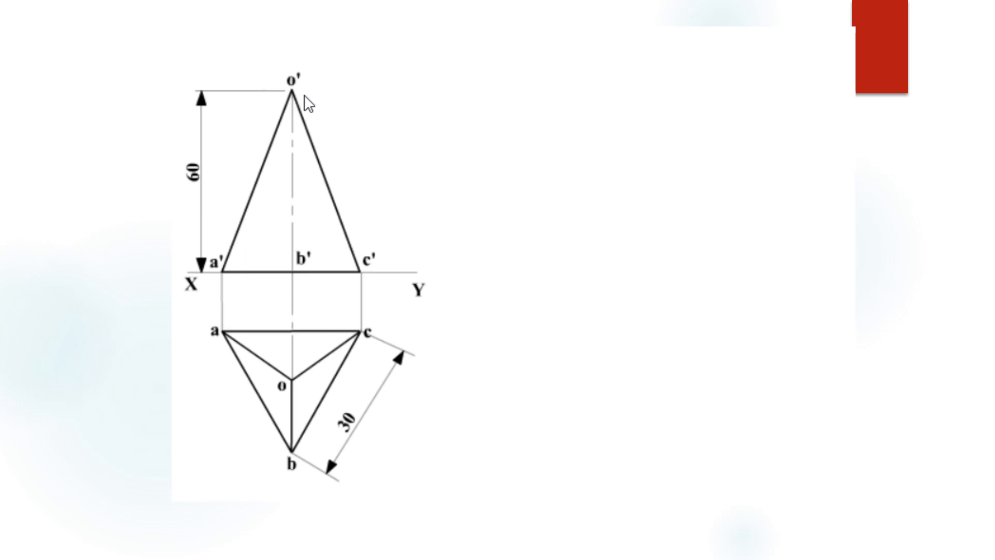
pyautogui.moveTo(392, 218)
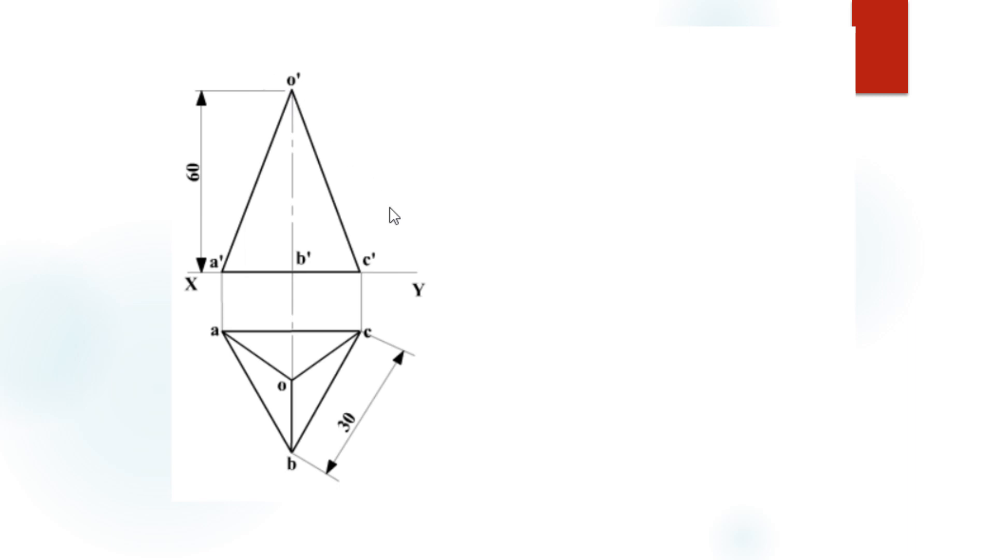
pyautogui.moveTo(471, 330)
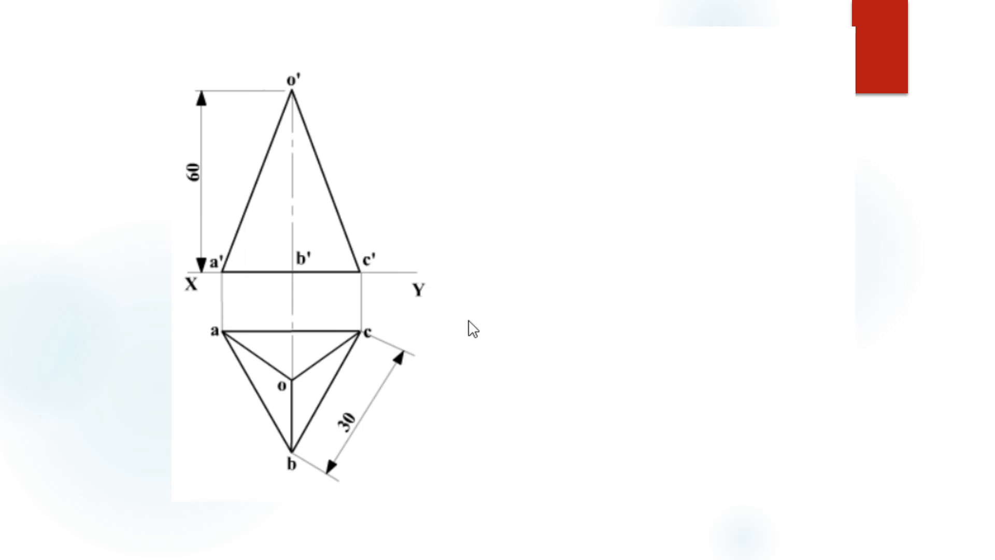
pyautogui.moveTo(665, 170)
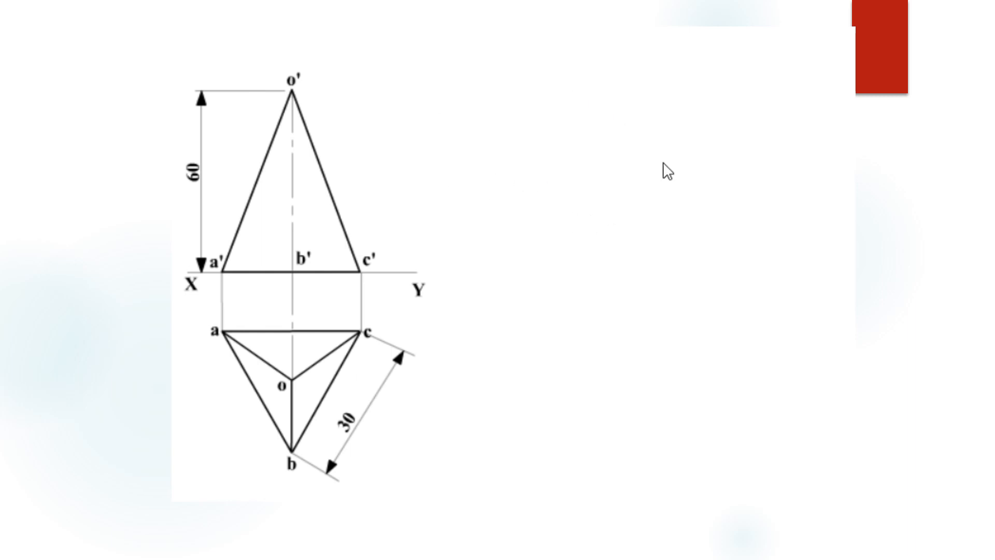
pyautogui.moveTo(530, 266)
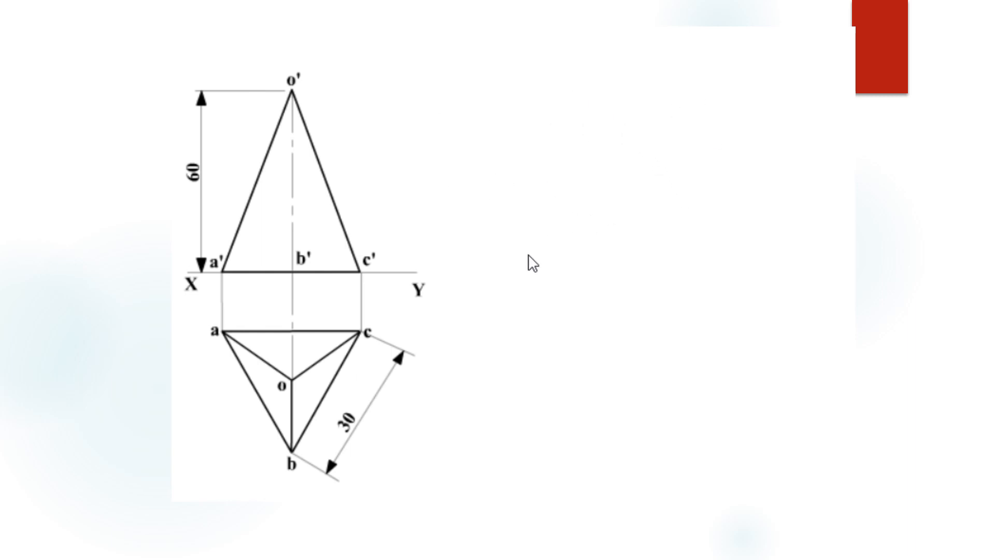
pyautogui.moveTo(578, 486)
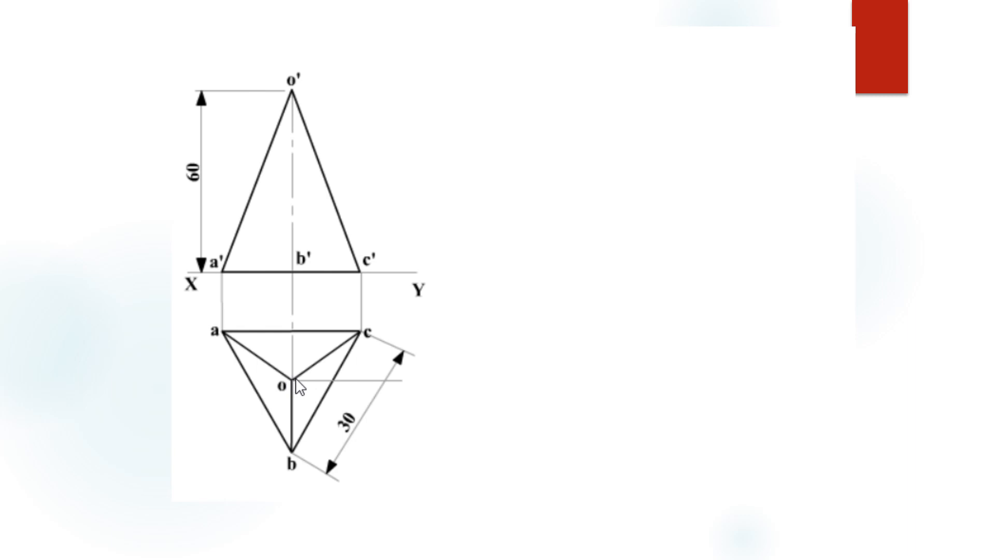
pyautogui.moveTo(299, 398)
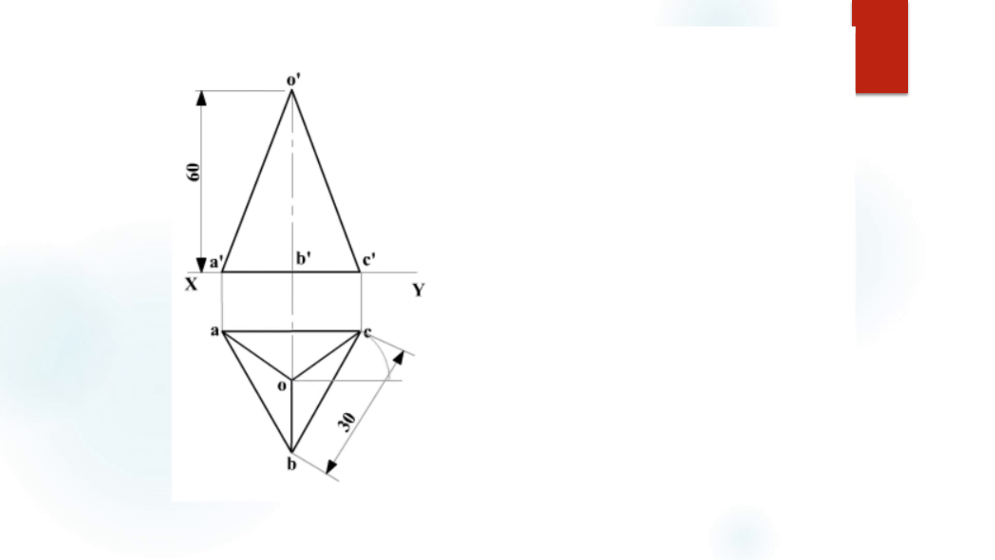
pyautogui.moveTo(298, 395)
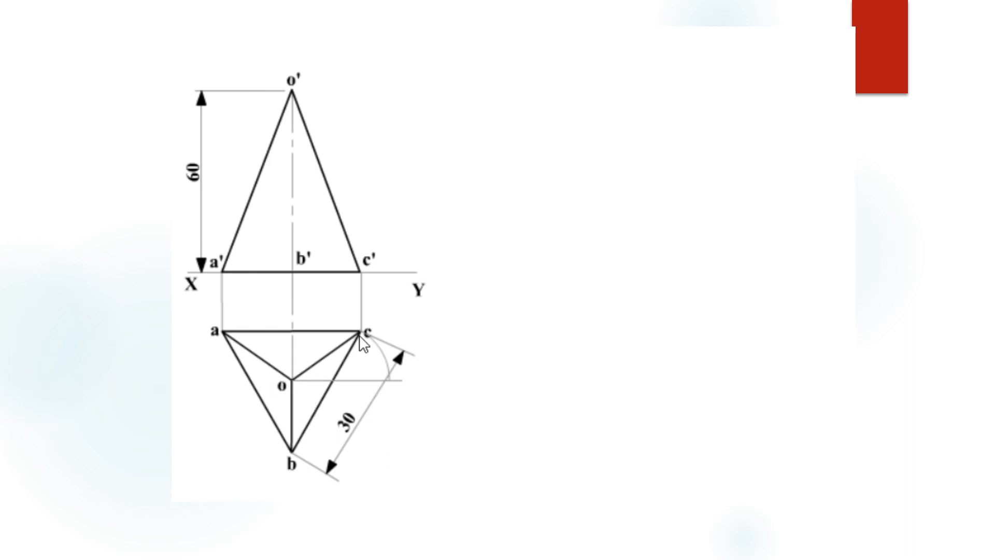
pyautogui.moveTo(300, 397)
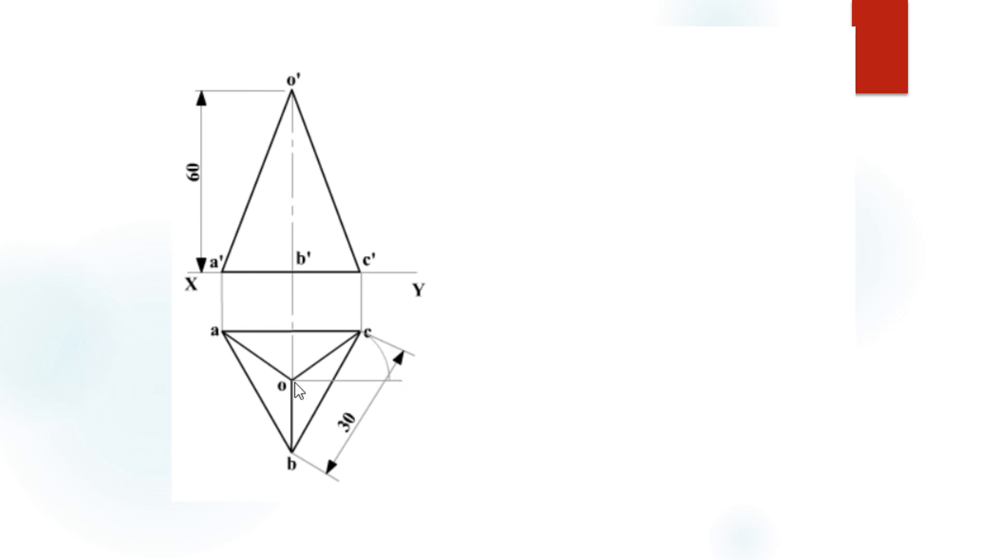
pyautogui.moveTo(394, 396)
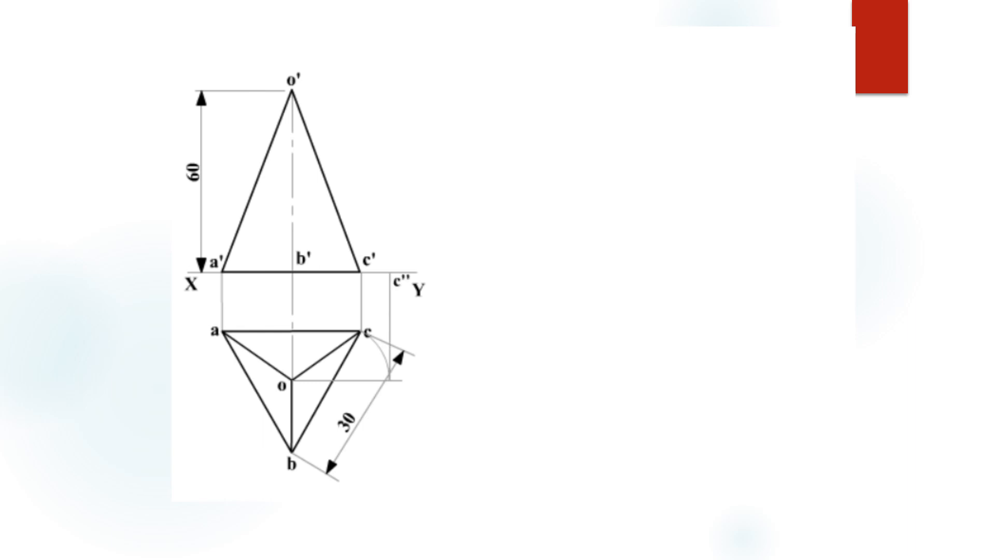
pyautogui.moveTo(535, 380)
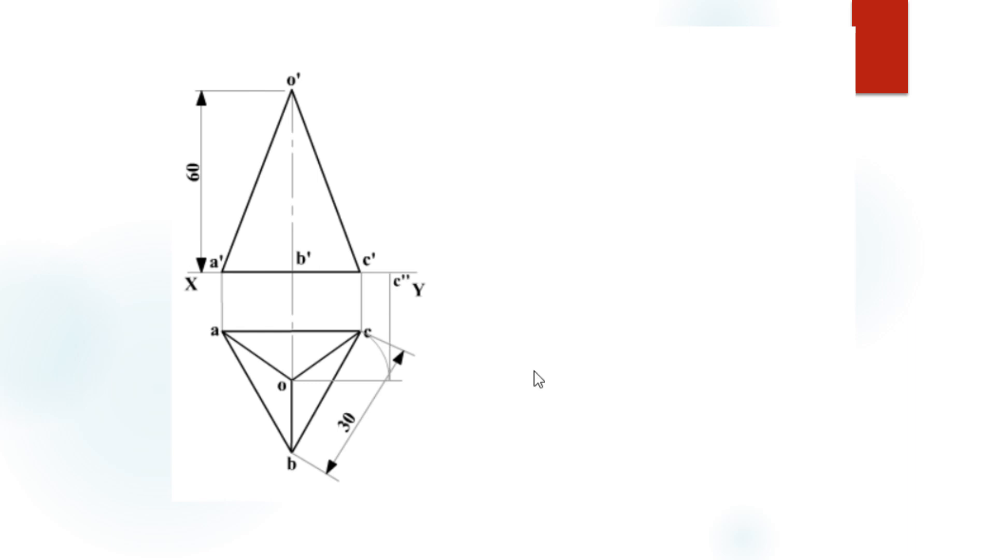
pyautogui.moveTo(405, 288)
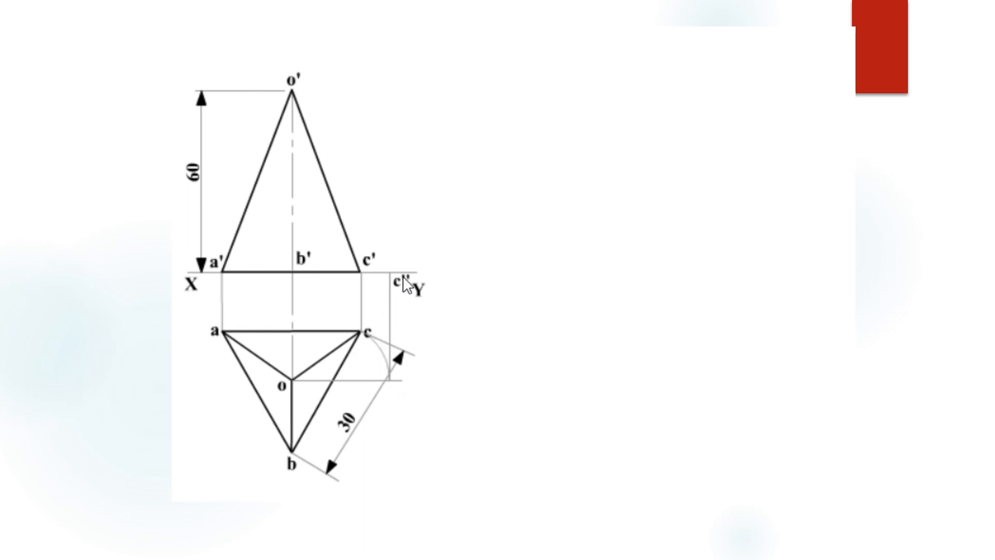
pyautogui.moveTo(405, 321)
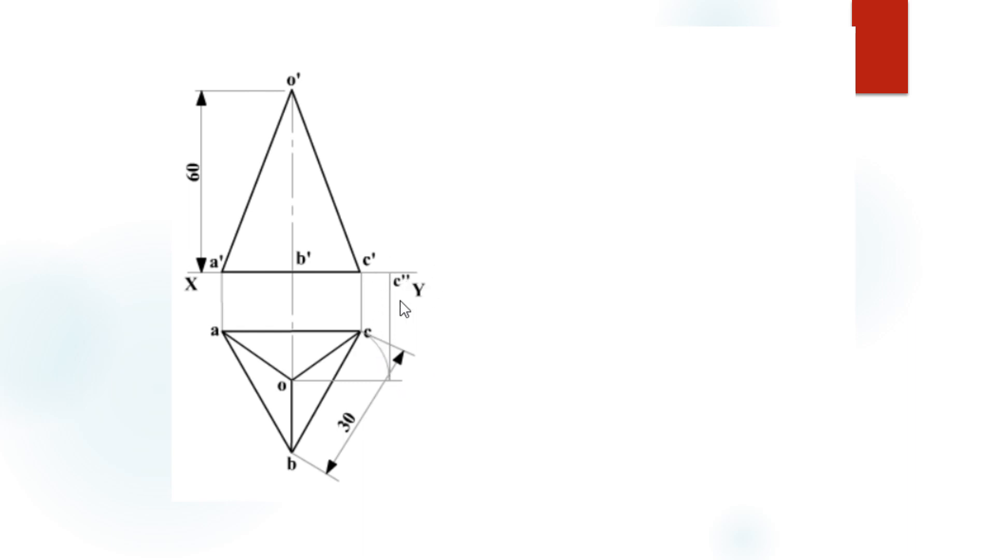
pyautogui.moveTo(305, 399)
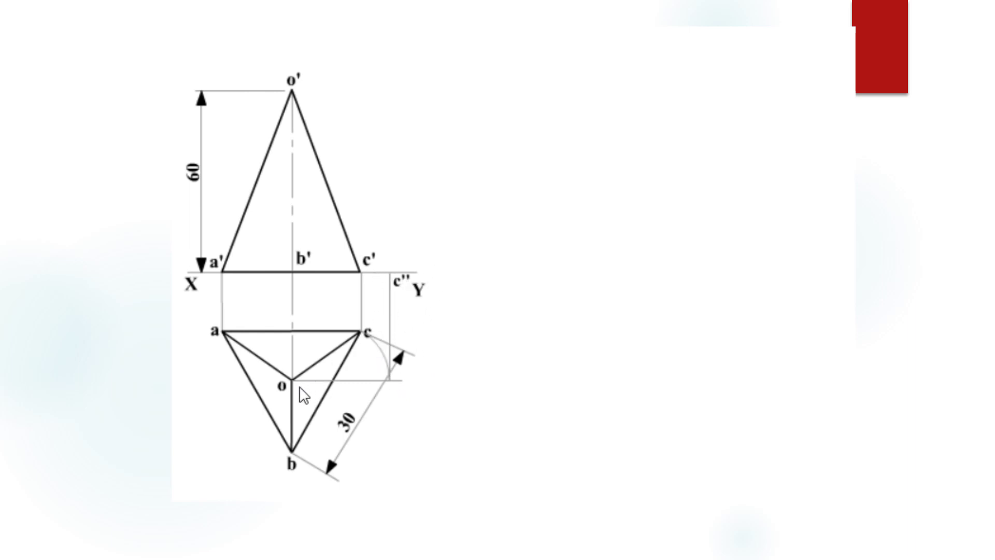
pyautogui.moveTo(421, 410)
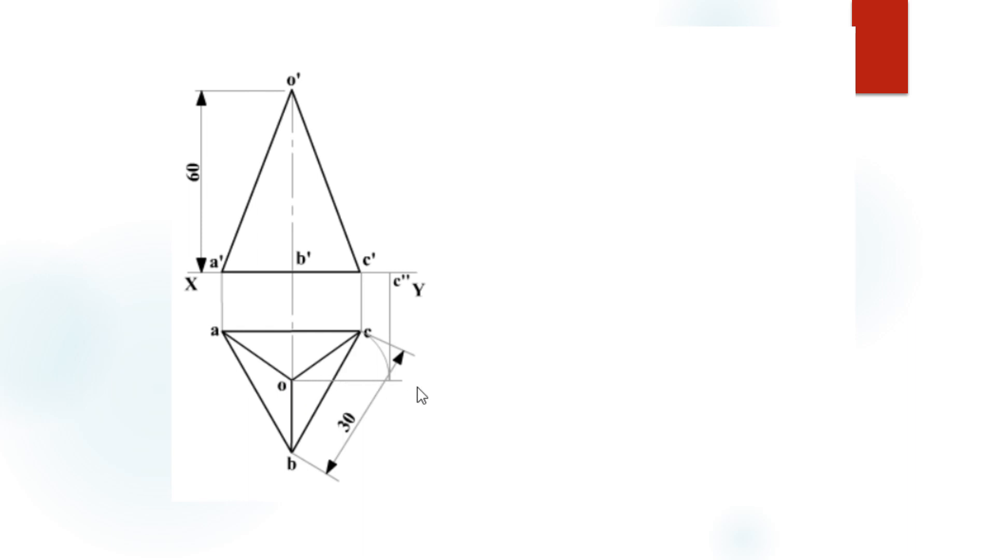
pyautogui.moveTo(297, 392)
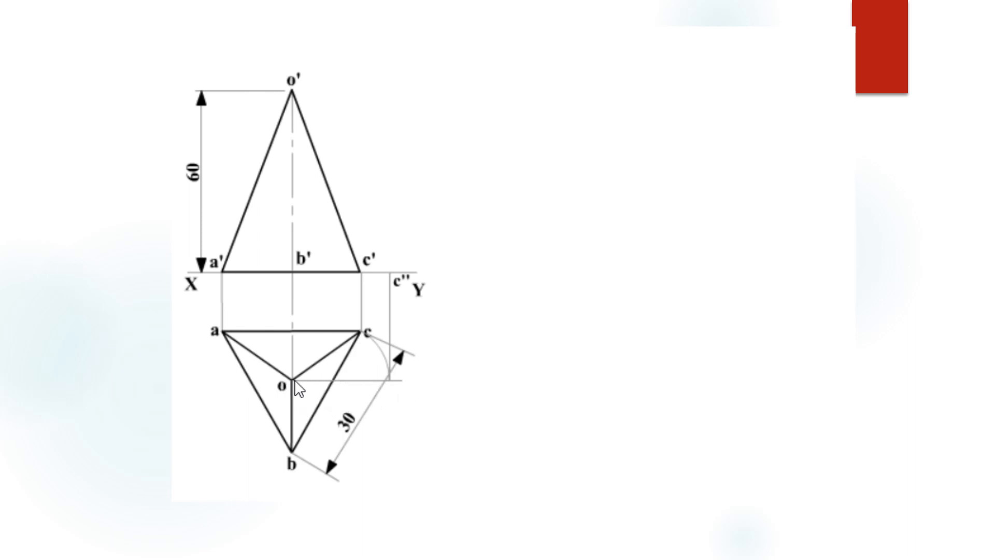
pyautogui.moveTo(394, 378)
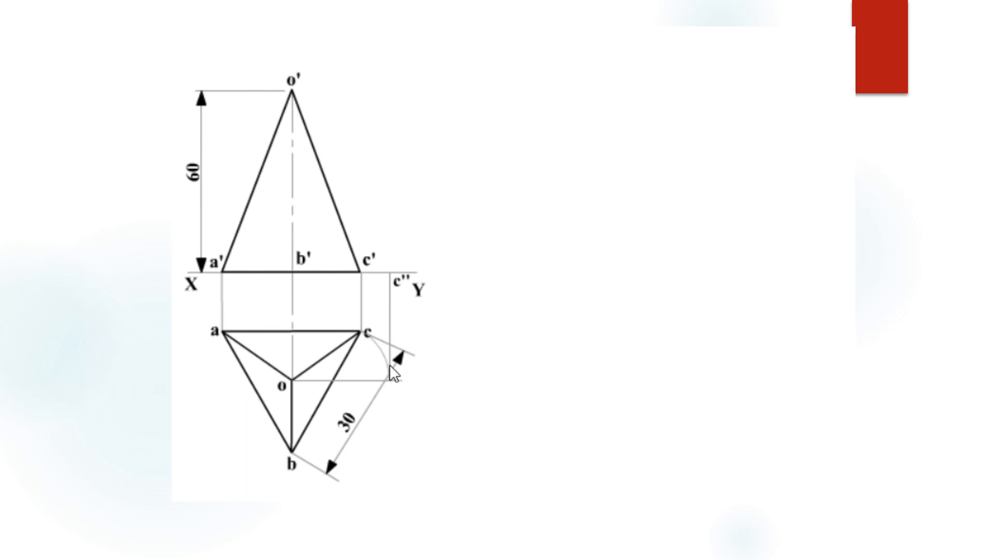
pyautogui.moveTo(401, 393)
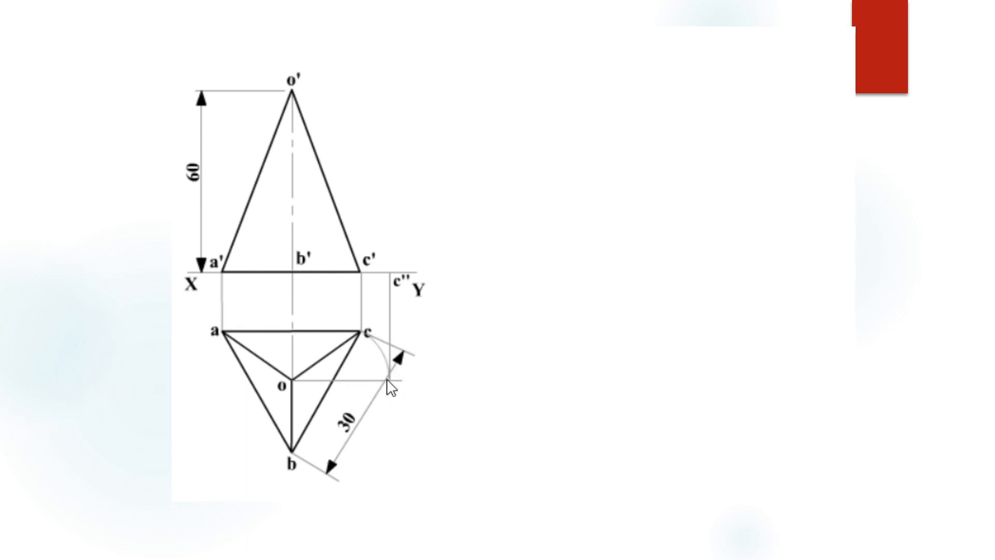
pyautogui.moveTo(398, 281)
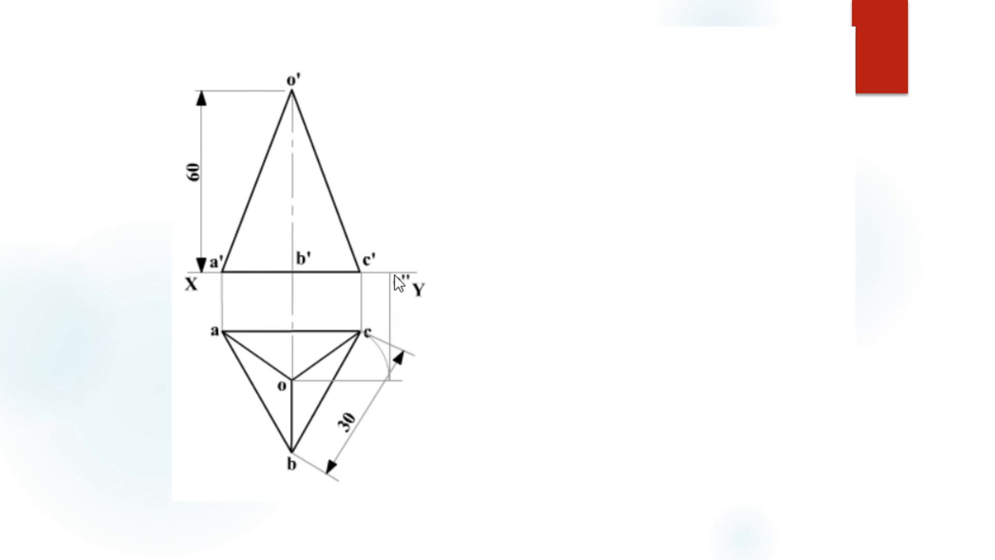
pyautogui.moveTo(402, 310)
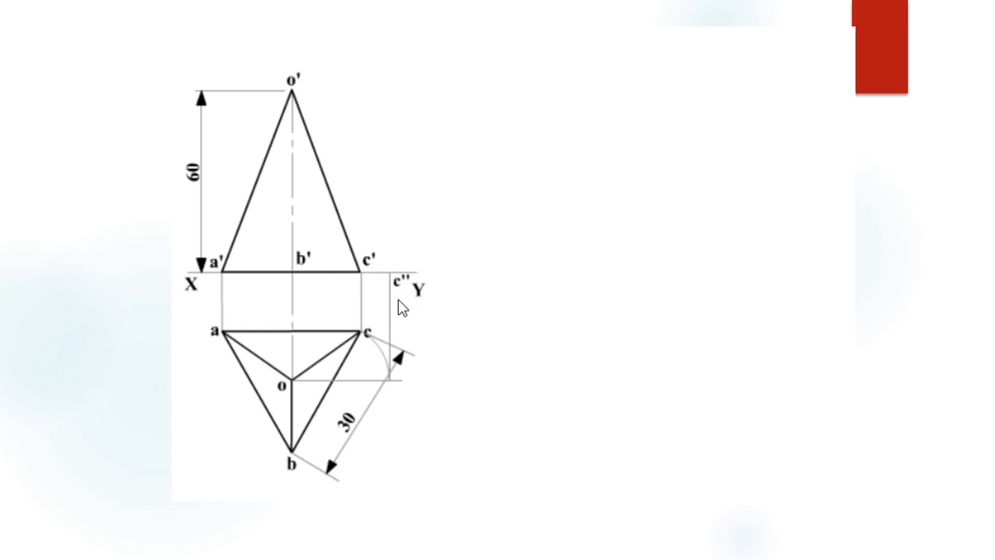
pyautogui.moveTo(427, 283)
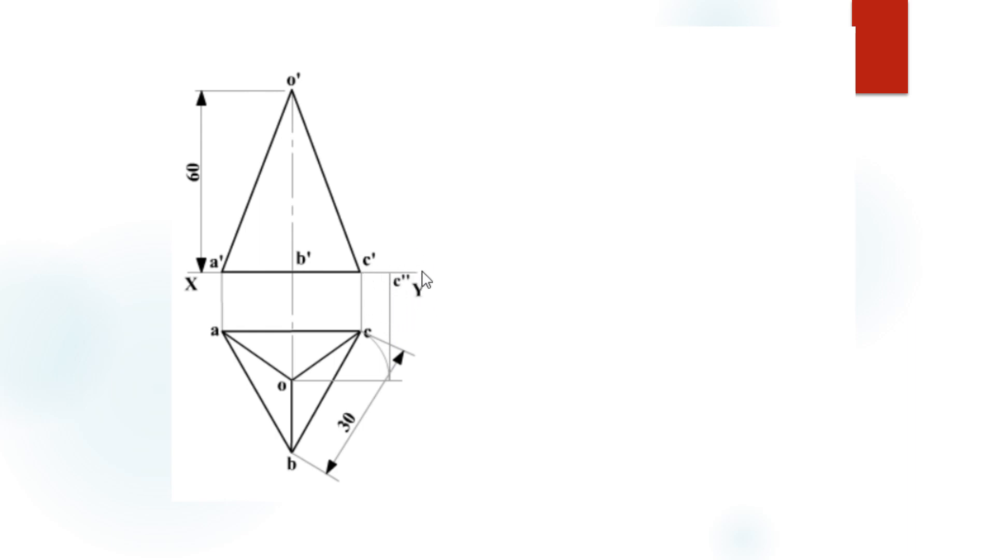
pyautogui.moveTo(293, 96)
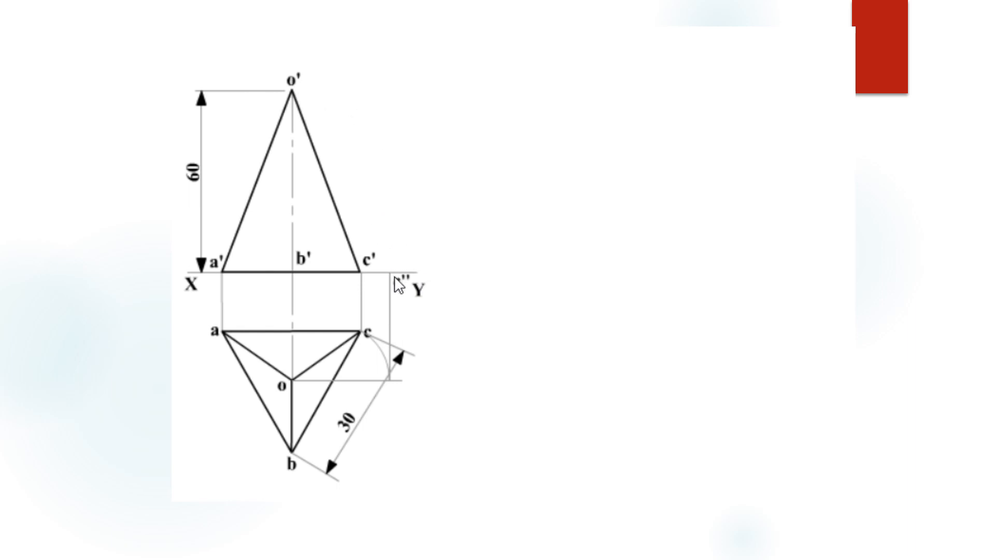
pyautogui.moveTo(321, 118)
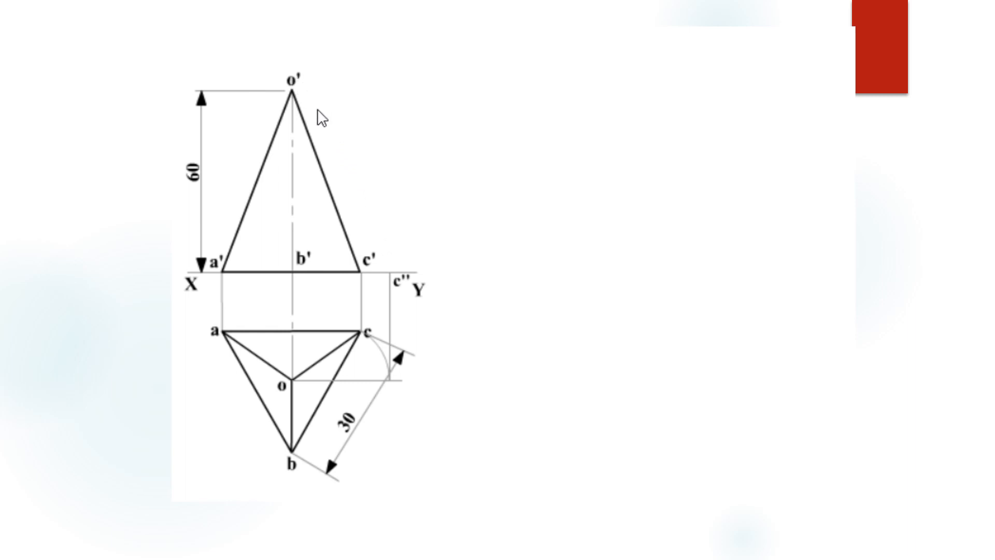
pyautogui.moveTo(348, 150)
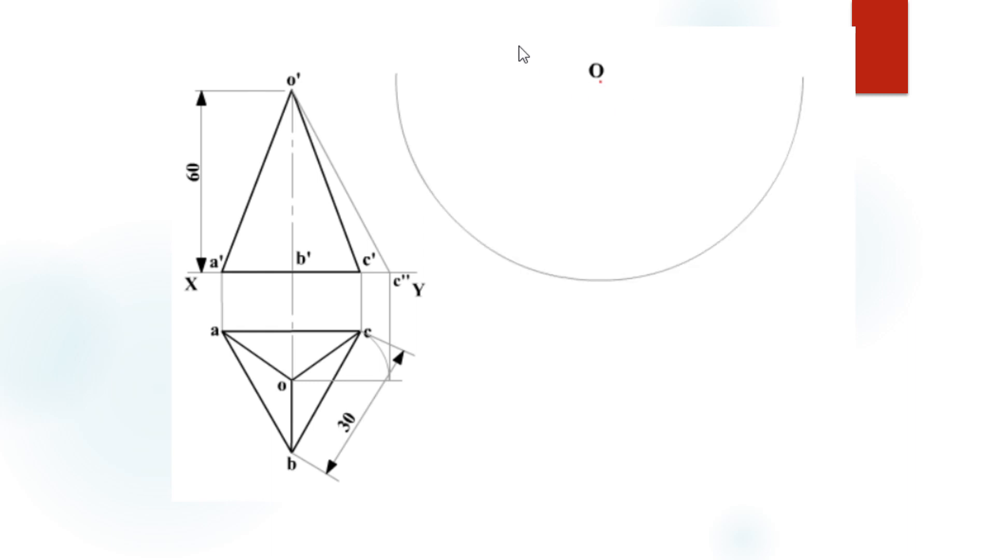
pyautogui.moveTo(543, 81)
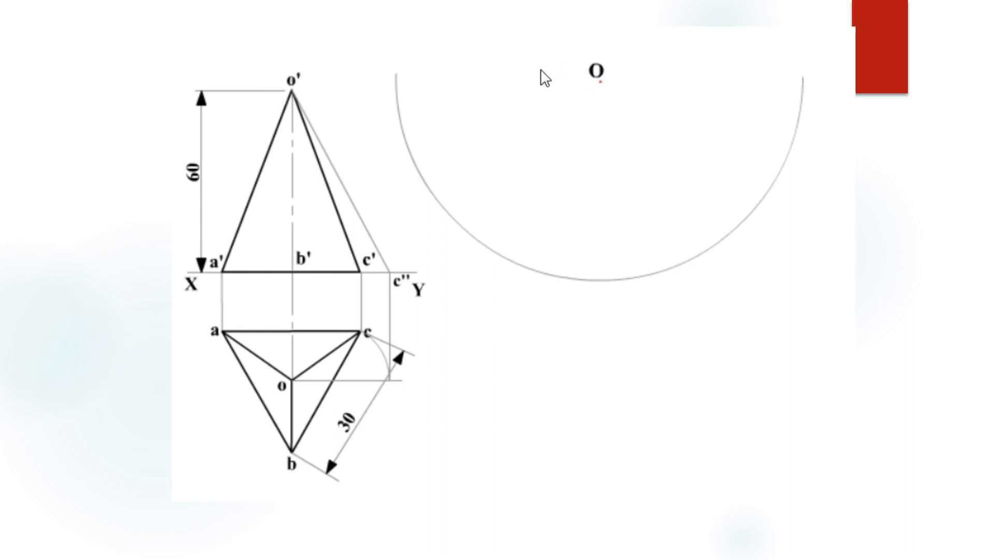
pyautogui.moveTo(403, 299)
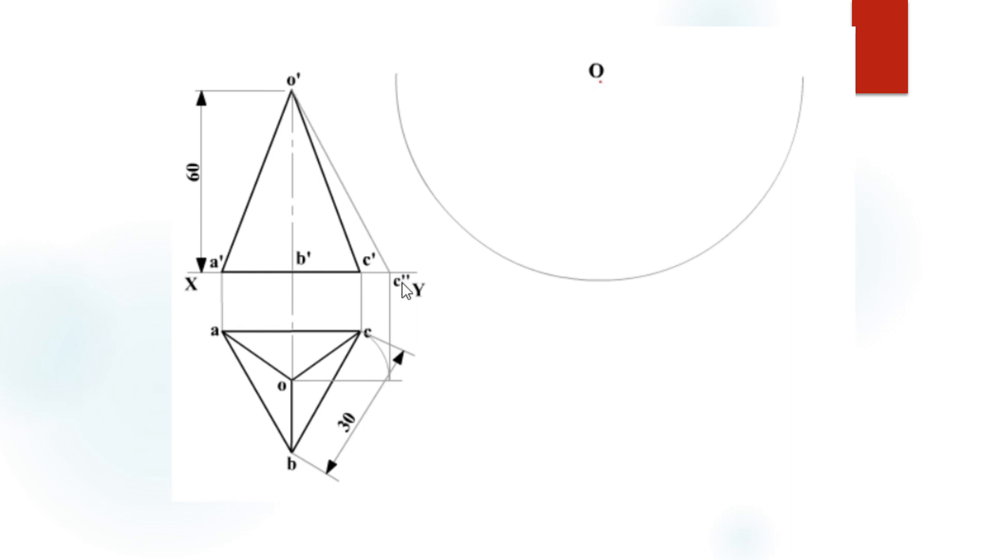
pyautogui.moveTo(482, 110)
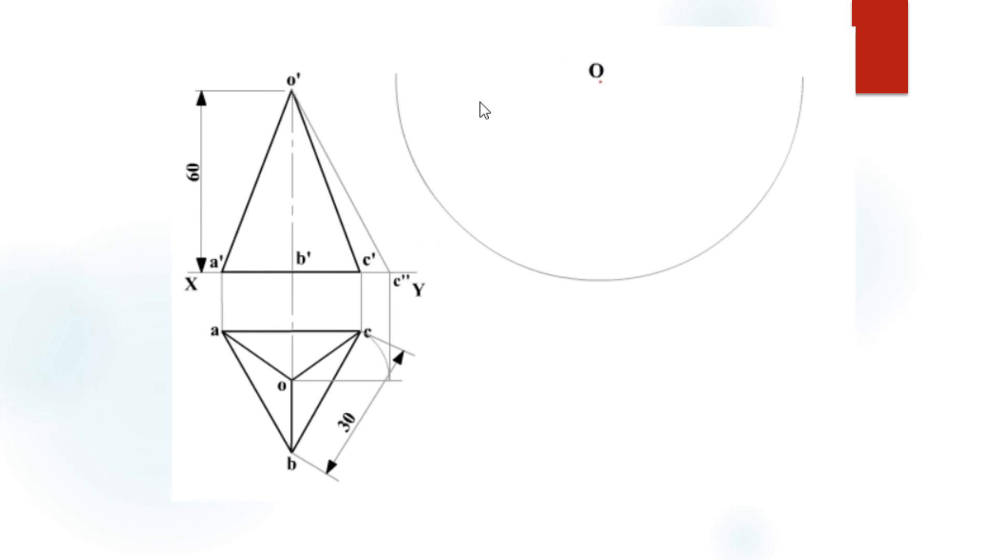
pyautogui.moveTo(590, 87)
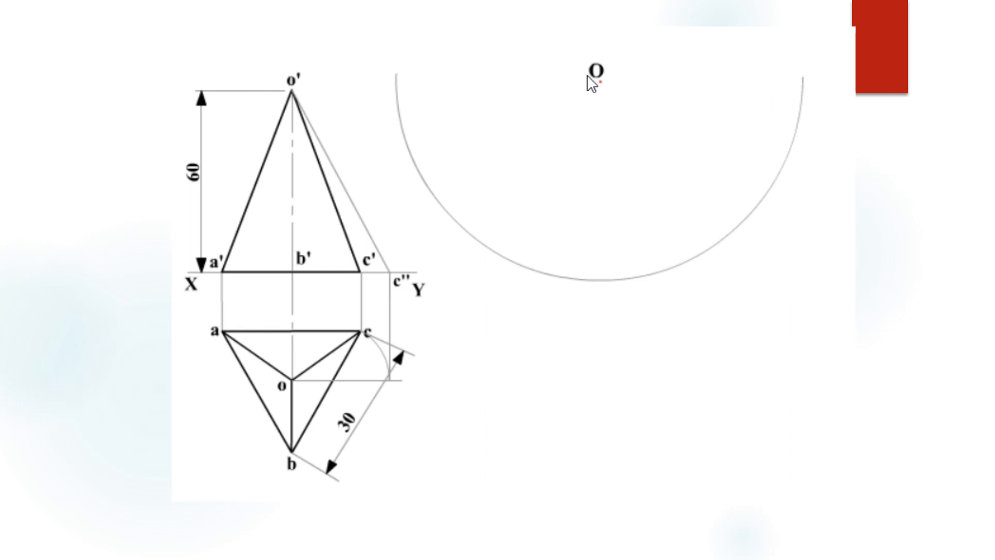
pyautogui.moveTo(604, 91)
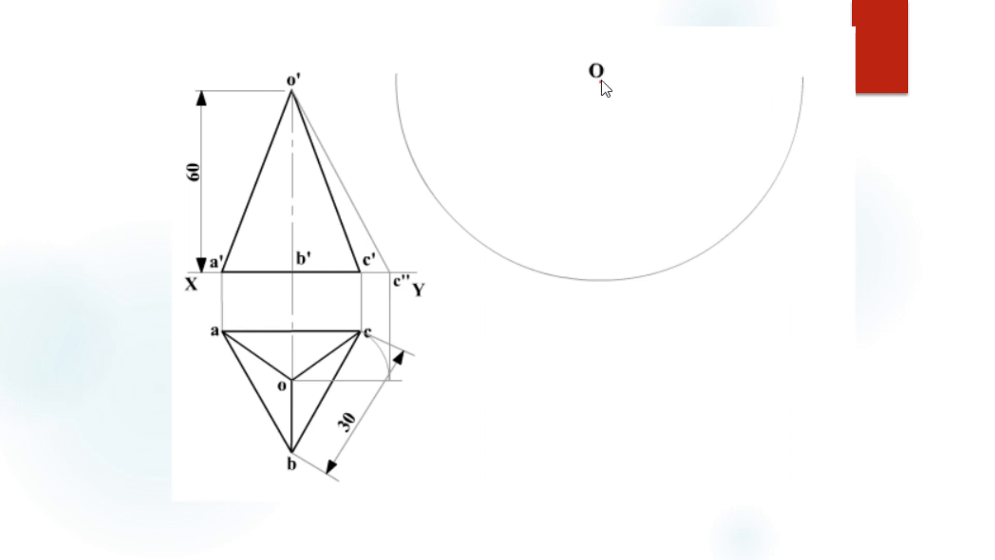
pyautogui.moveTo(367, 128)
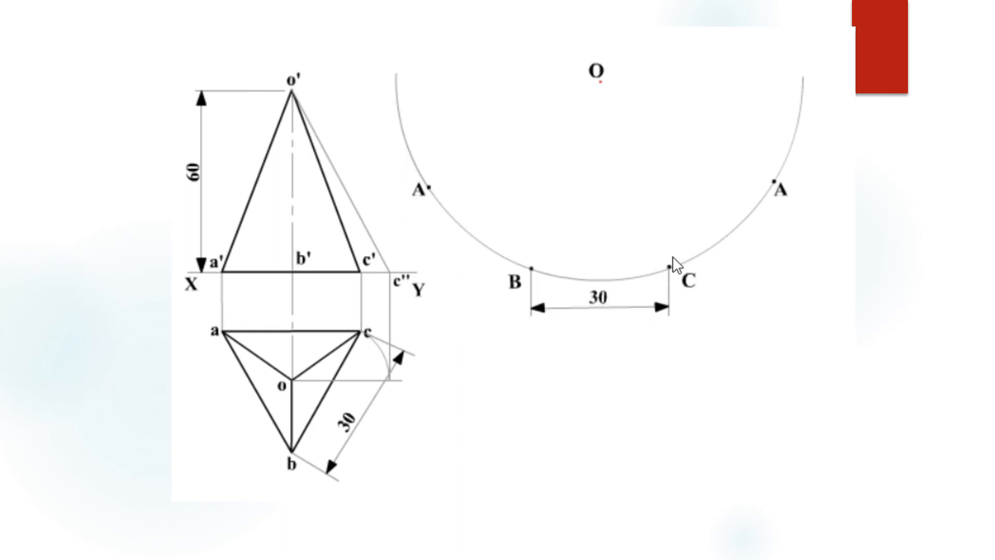
pyautogui.moveTo(442, 141)
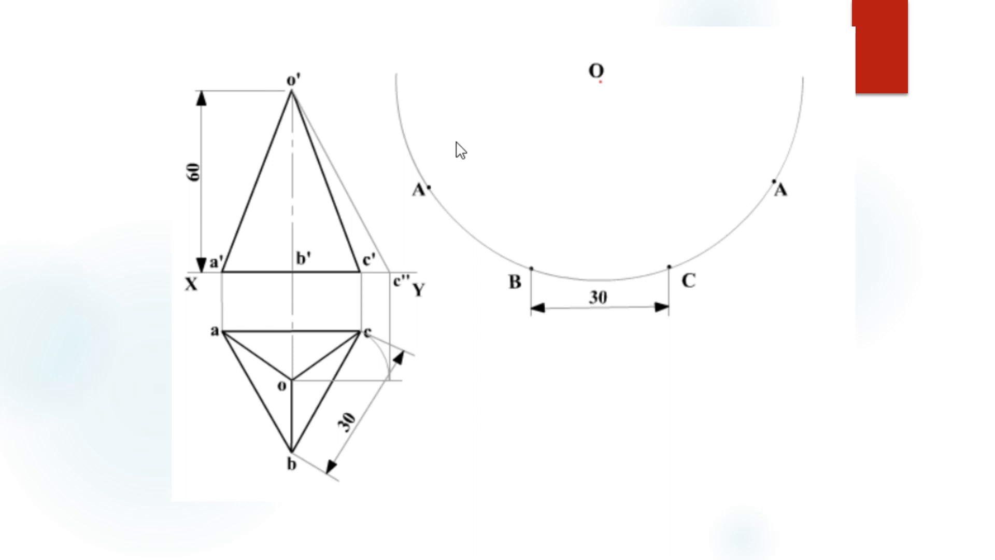
pyautogui.moveTo(276, 367)
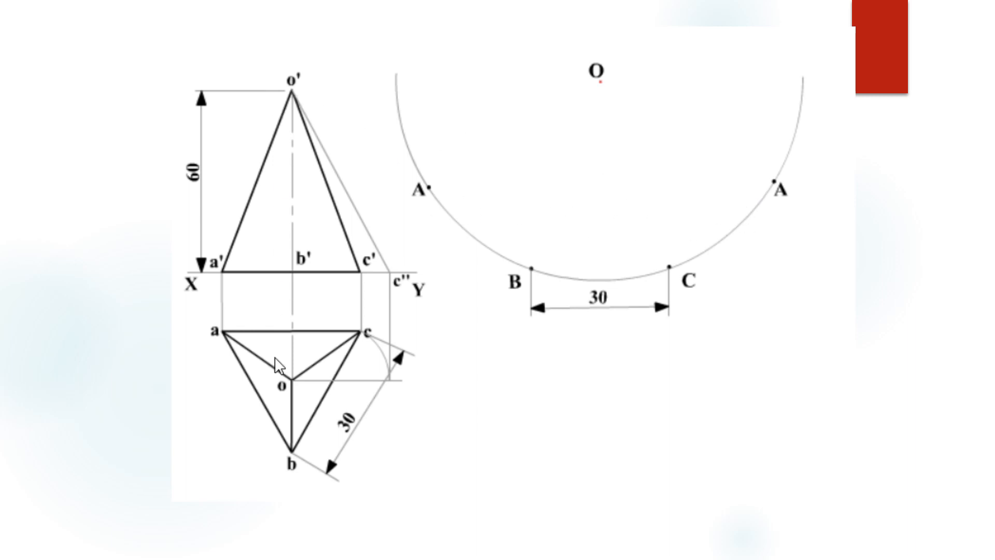
pyautogui.moveTo(250, 373)
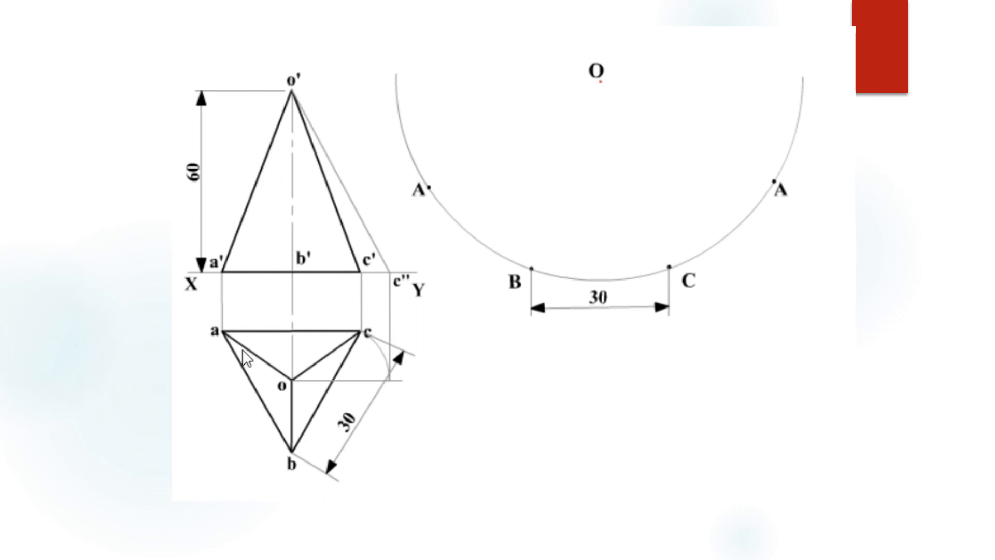
pyautogui.moveTo(572, 267)
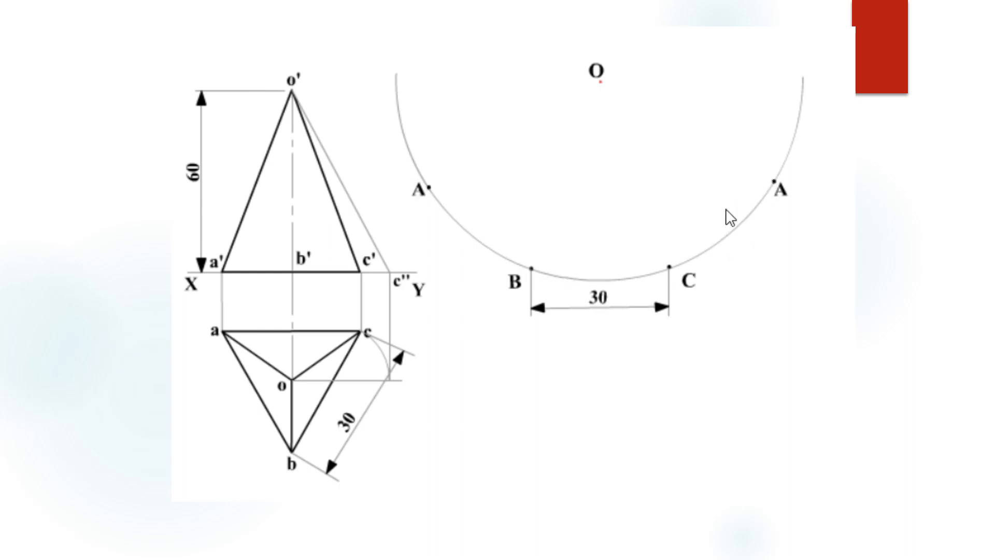
pyautogui.moveTo(429, 177)
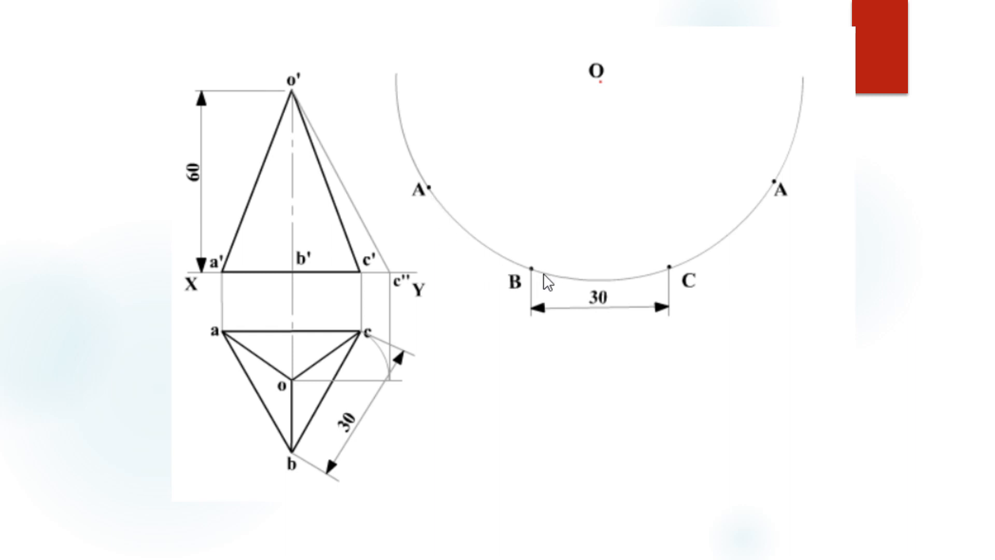
pyautogui.moveTo(651, 288)
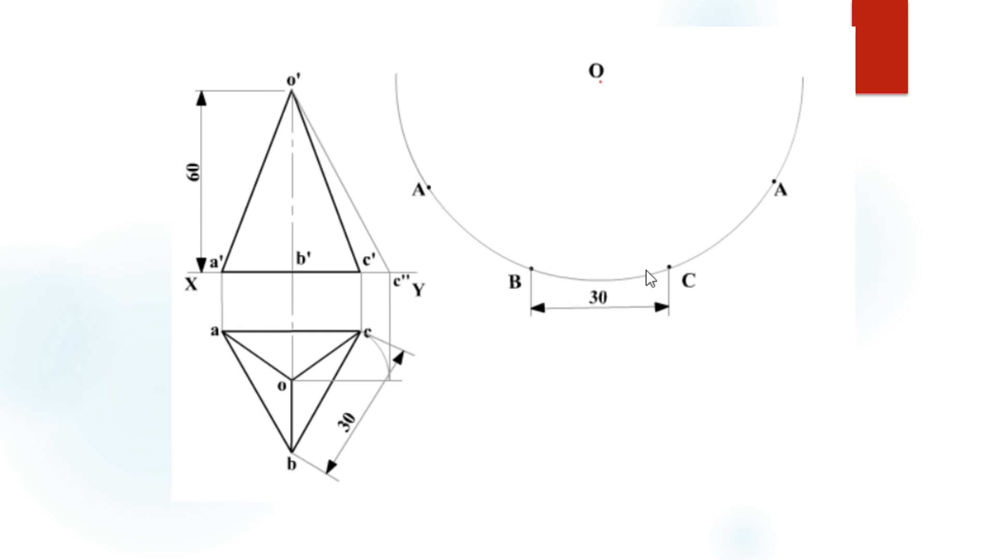
pyautogui.moveTo(692, 293)
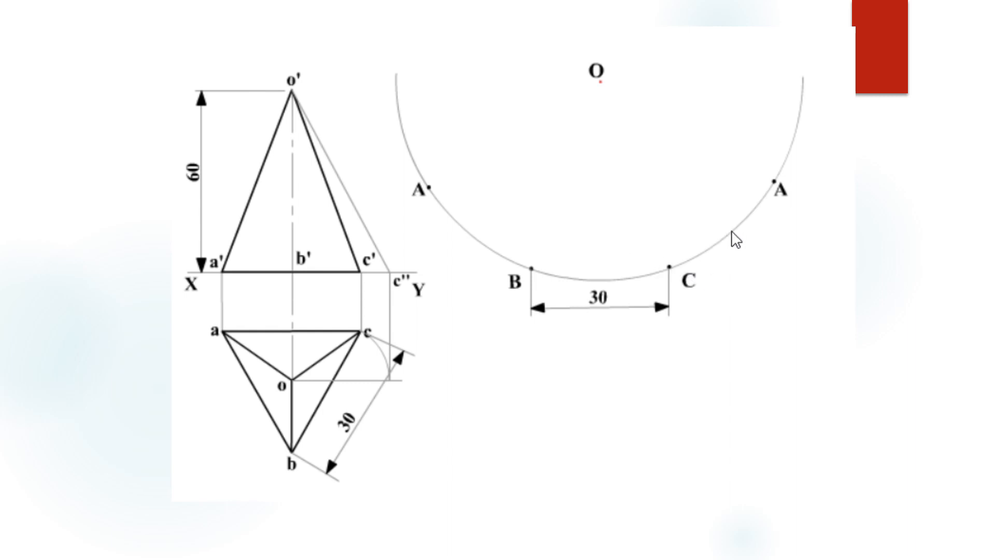
pyautogui.moveTo(741, 422)
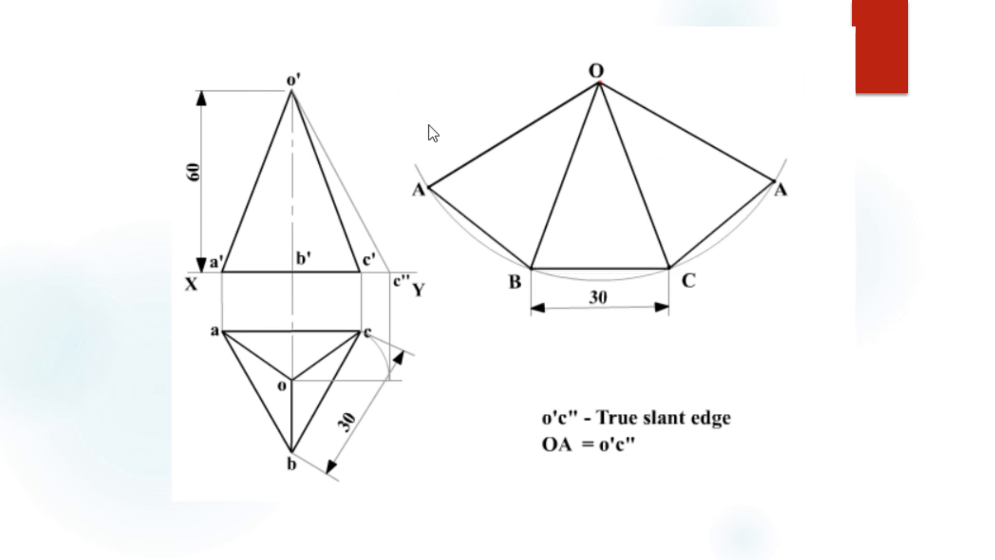
pyautogui.moveTo(474, 219)
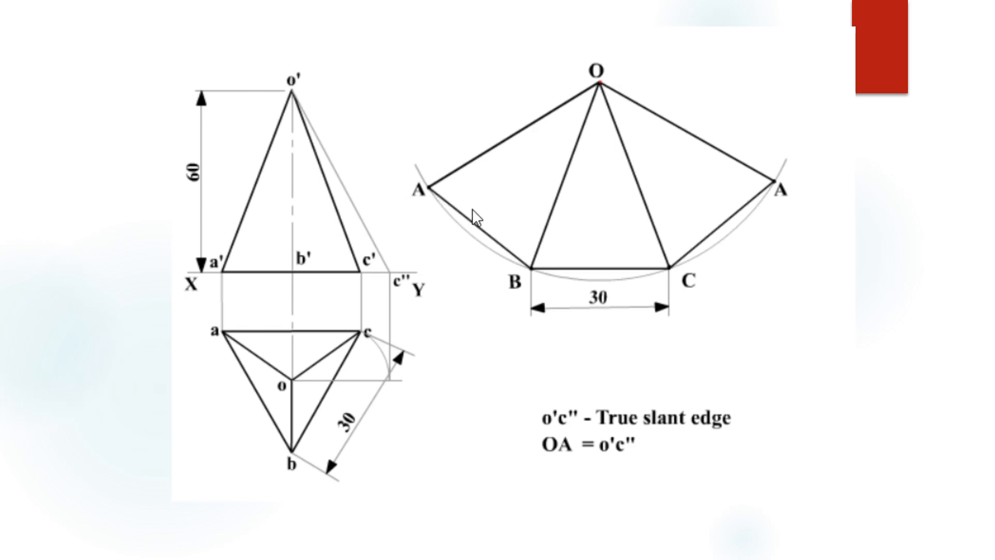
pyautogui.moveTo(686, 277)
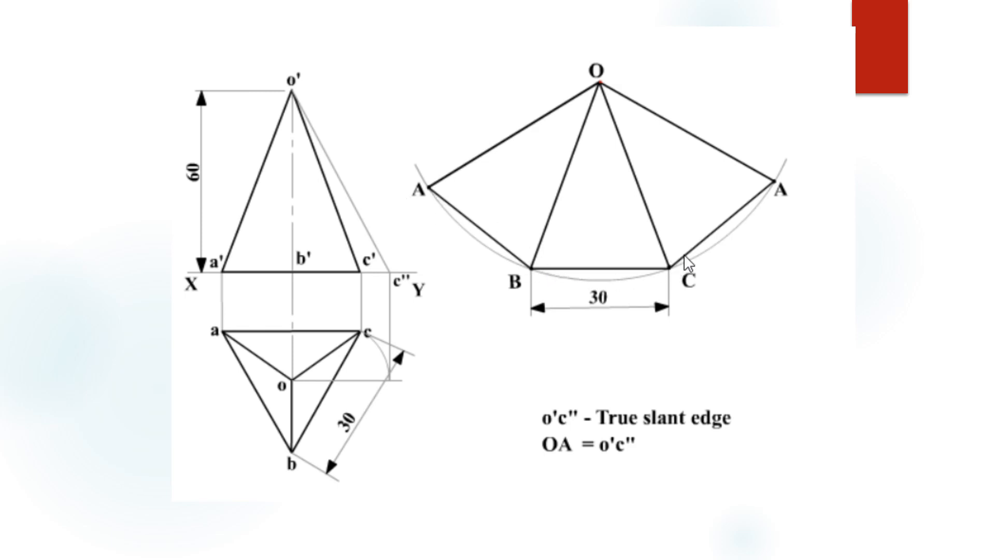
pyautogui.moveTo(674, 271)
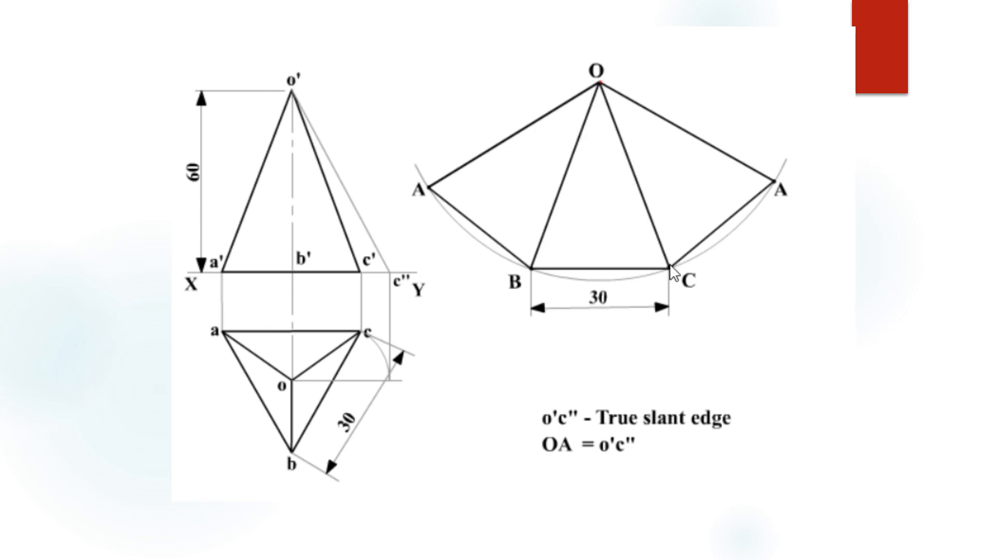
pyautogui.moveTo(549, 158)
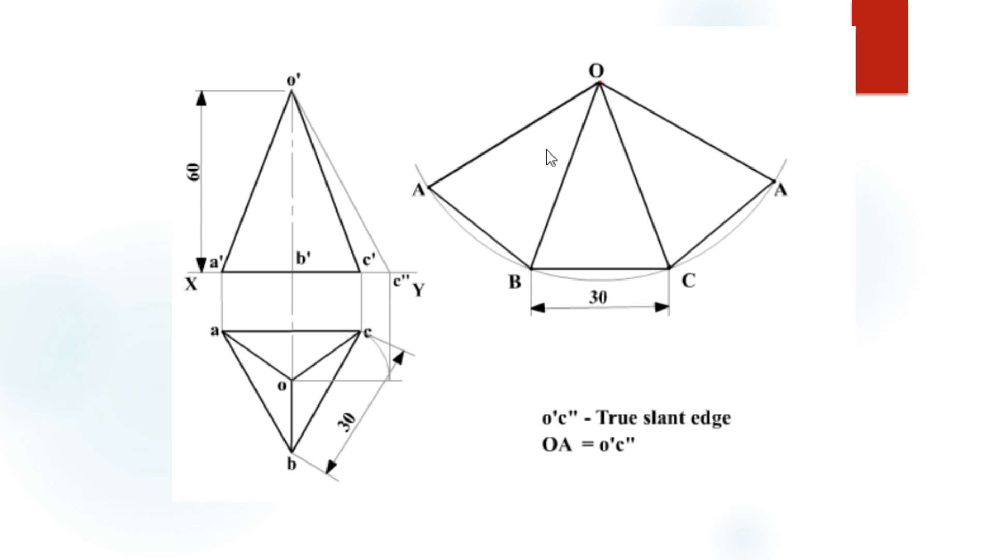
pyautogui.moveTo(692, 292)
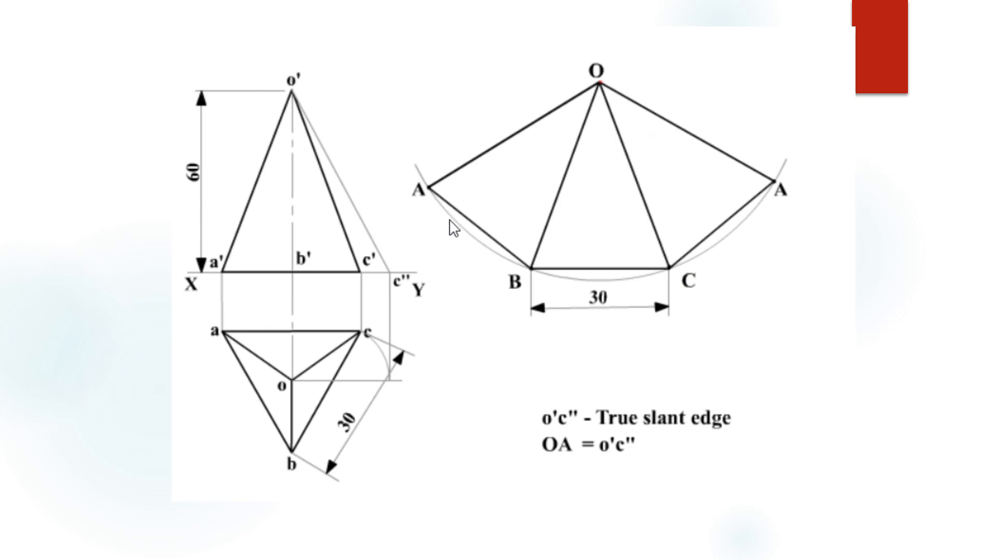
pyautogui.moveTo(737, 266)
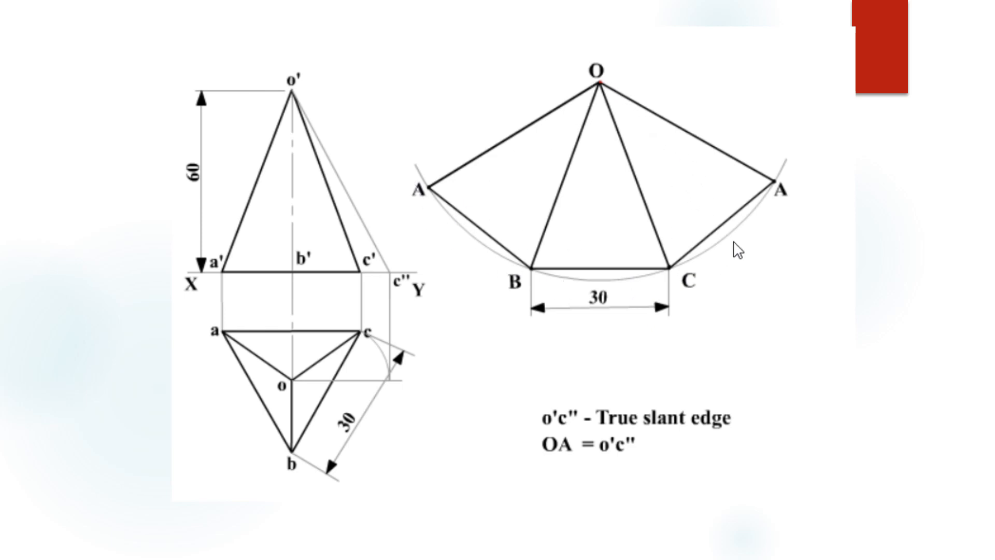
pyautogui.moveTo(727, 425)
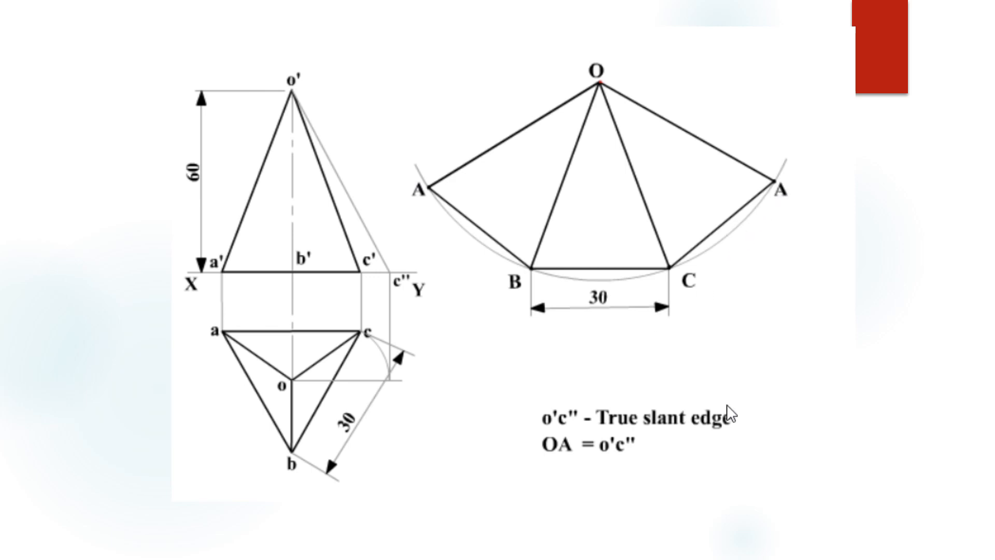